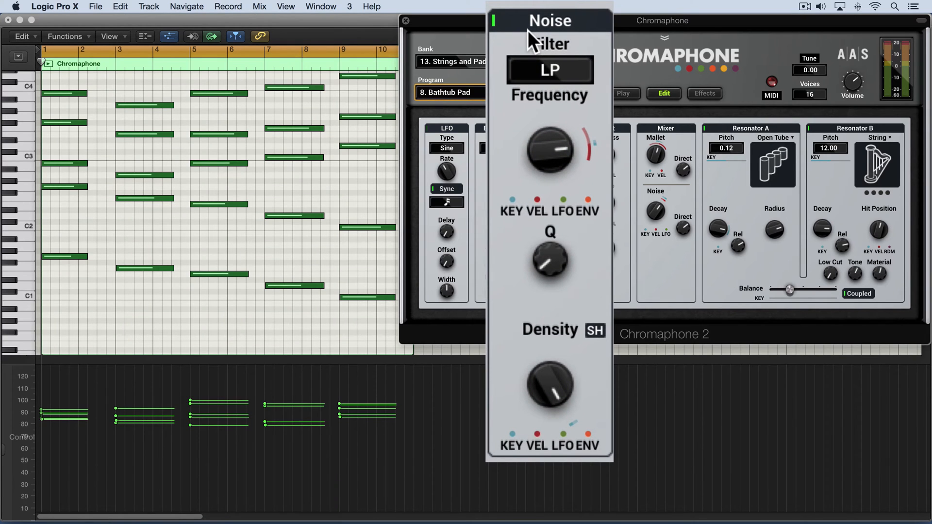
{"action": "mouse_move", "coordinate": [532, 42]}
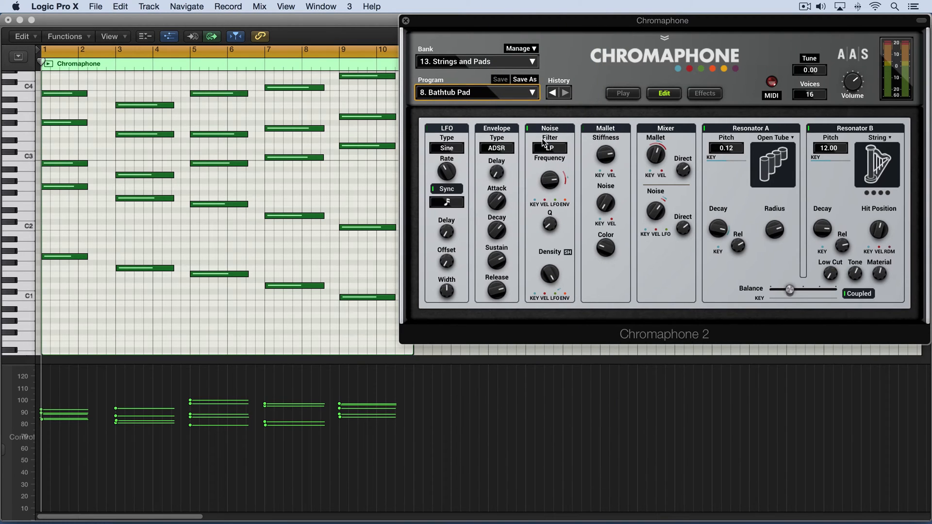
Switch the envelope type to AHD
{"action": "left_click", "coordinate": [496, 127]}
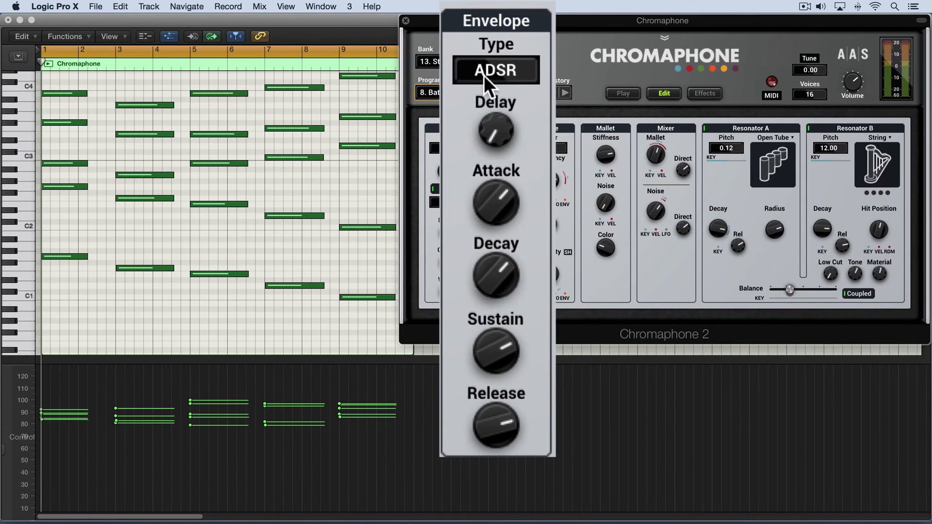
{"action": "left_click", "coordinate": [495, 70]}
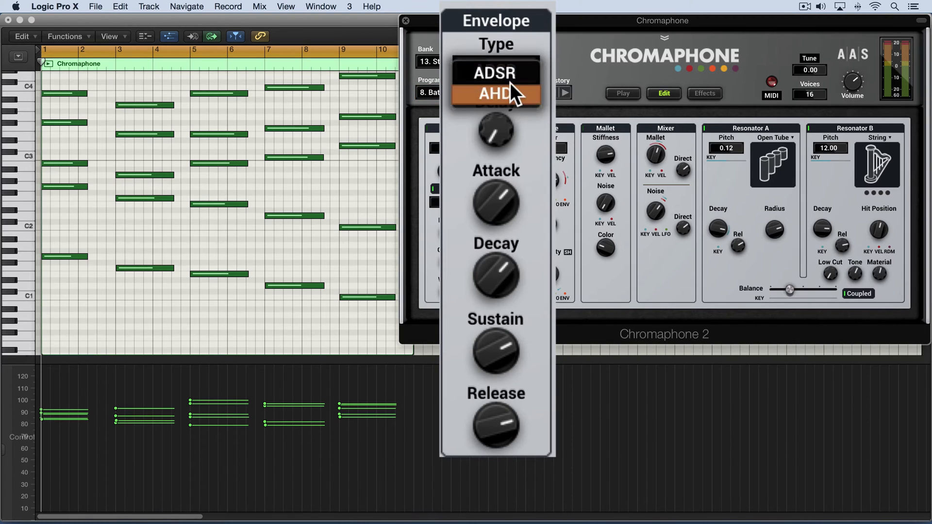
{"action": "left_click", "coordinate": [493, 94]}
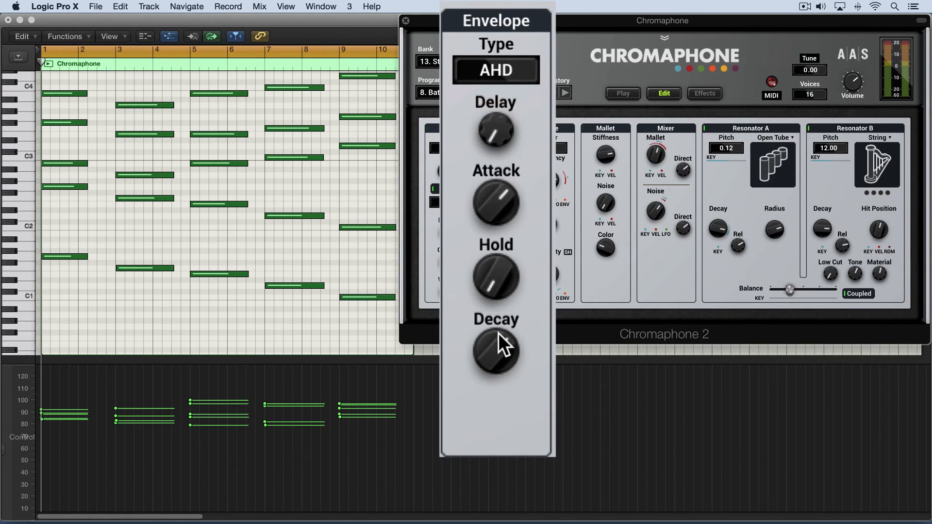
{"action": "left_click", "coordinate": [495, 69]}
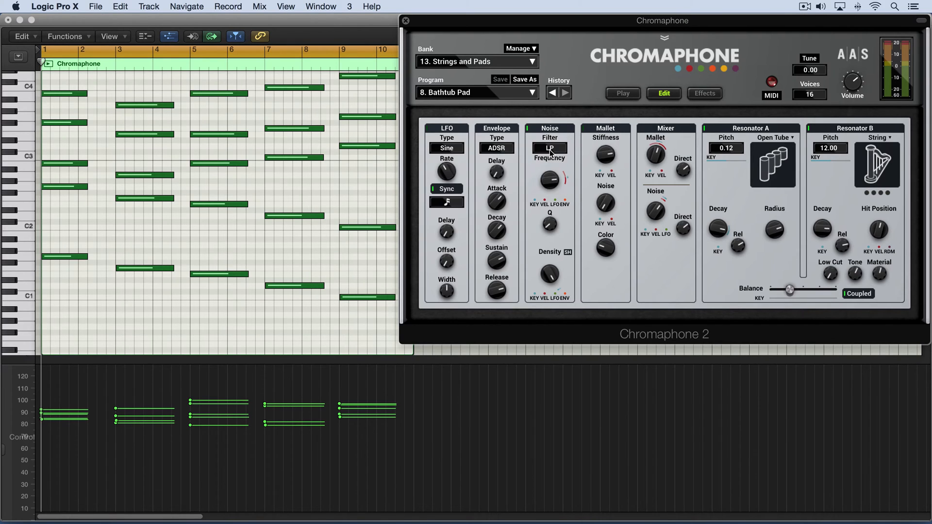
{"action": "mouse_move", "coordinate": [550, 187]}
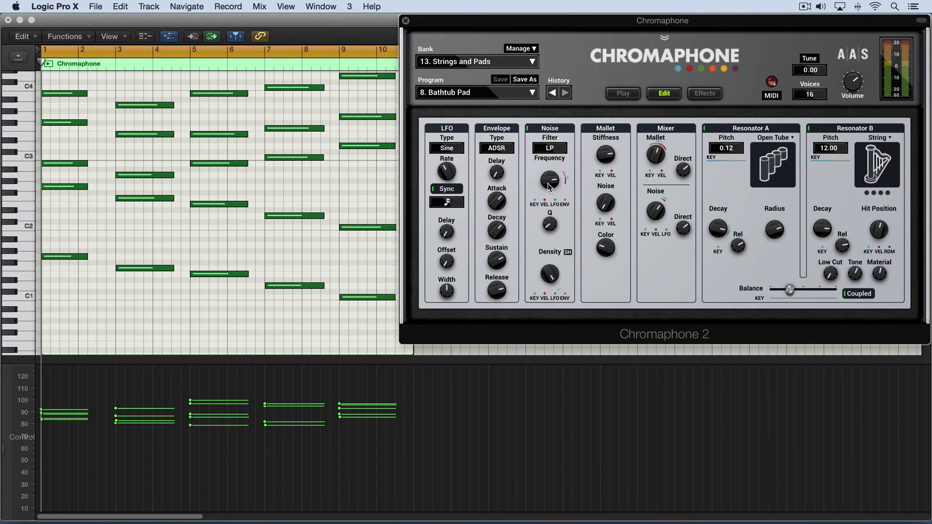
Try HP+LP and Graphic noise filters, then return to low-pass at 1.77 kHz
{"action": "left_click", "coordinate": [548, 147]}
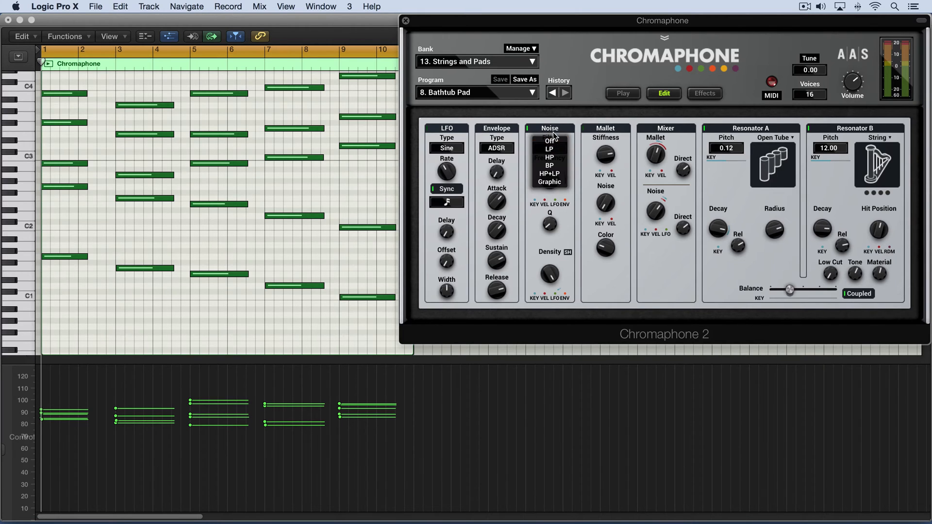
{"action": "left_click", "coordinate": [549, 148]}
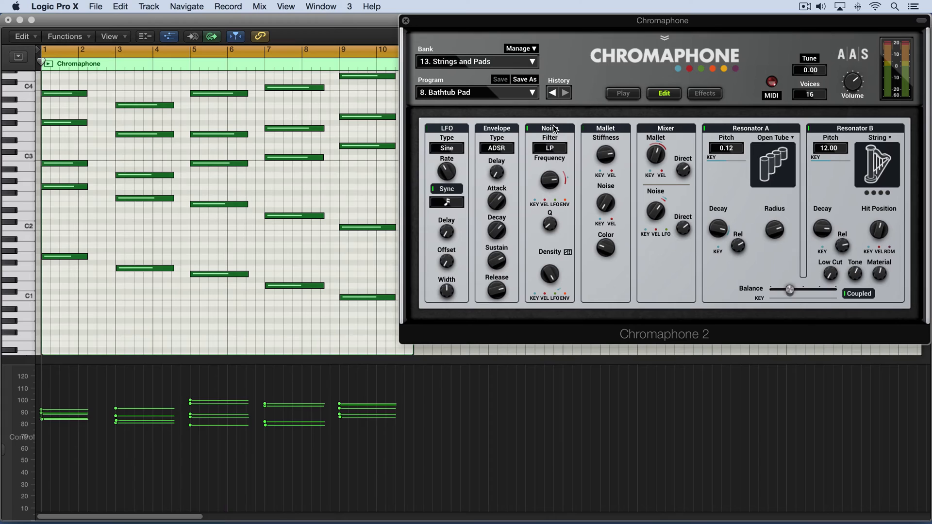
{"action": "mouse_move", "coordinate": [603, 139]}
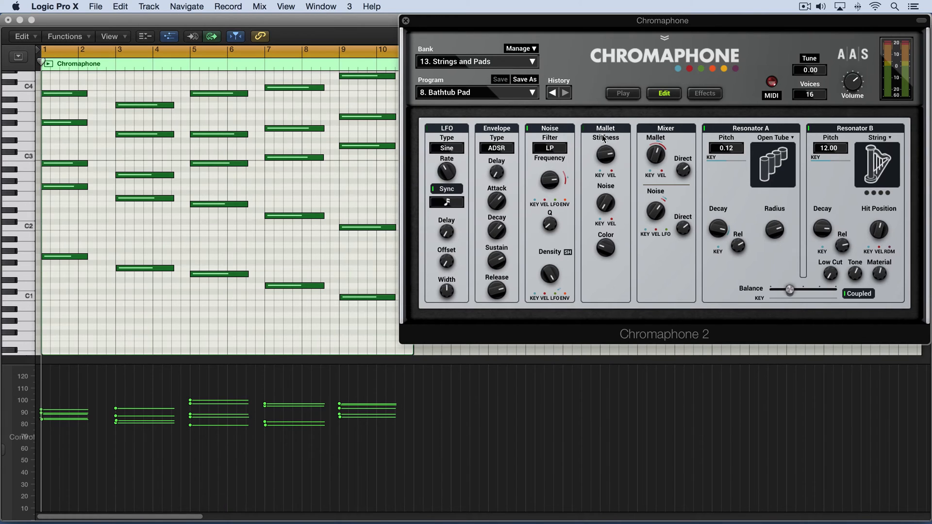
{"action": "mouse_move", "coordinate": [603, 139]}
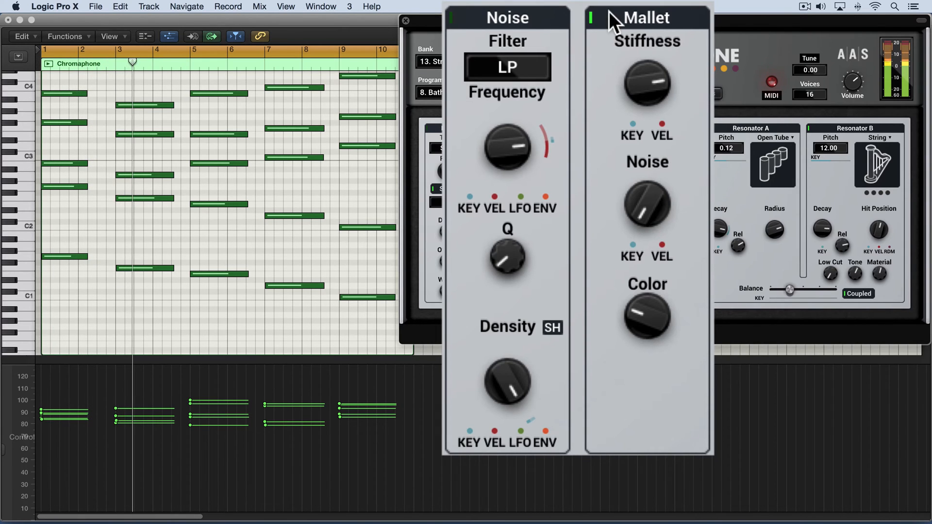
{"action": "mouse_move", "coordinate": [457, 30]}
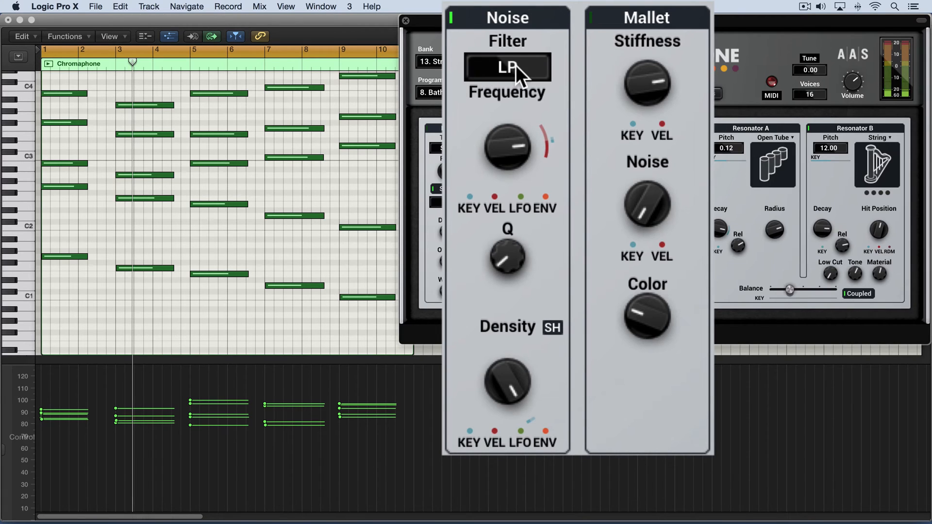
{"action": "left_click", "coordinate": [506, 67]}
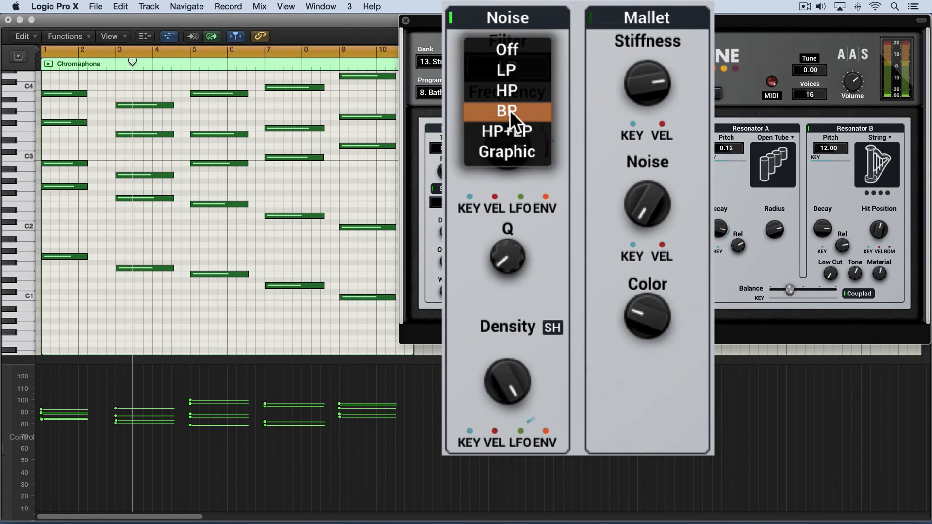
{"action": "mouse_move", "coordinate": [529, 137]}
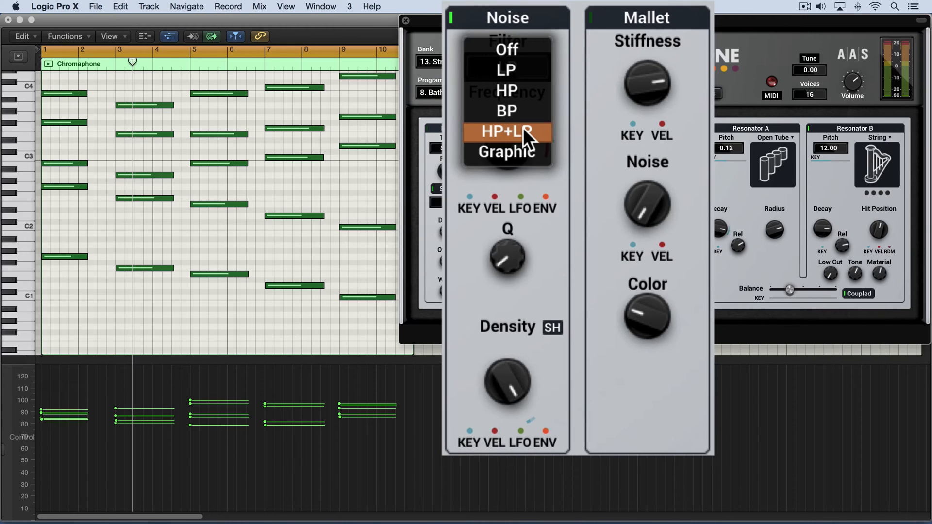
{"action": "left_click", "coordinate": [507, 131]}
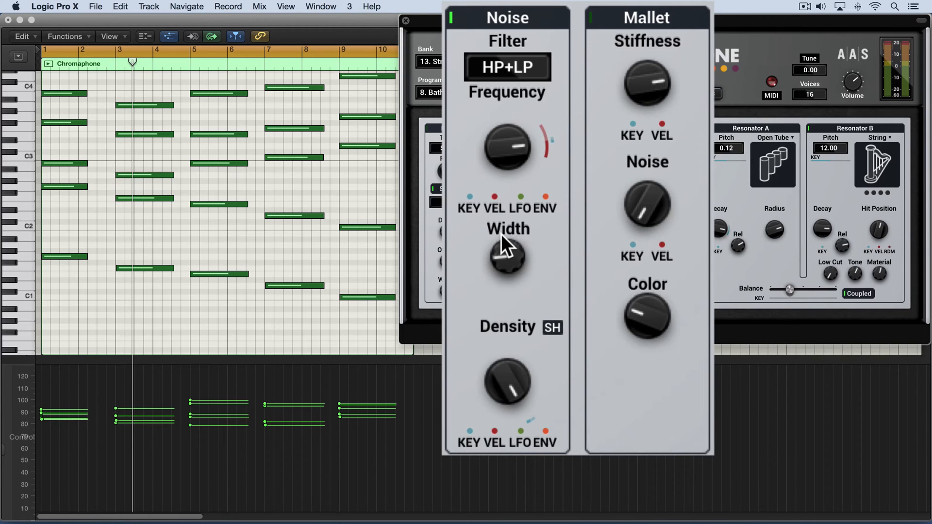
{"action": "mouse_move", "coordinate": [508, 149]}
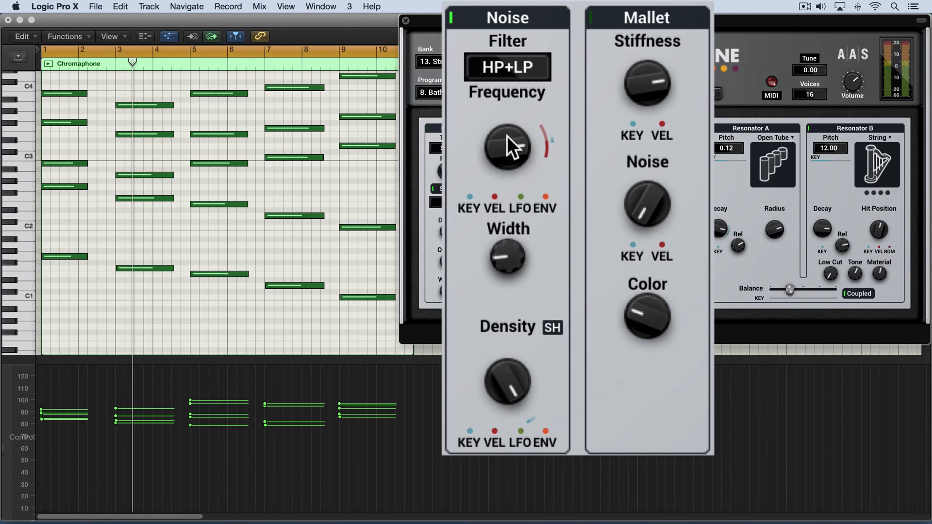
{"action": "left_click", "coordinate": [506, 67]}
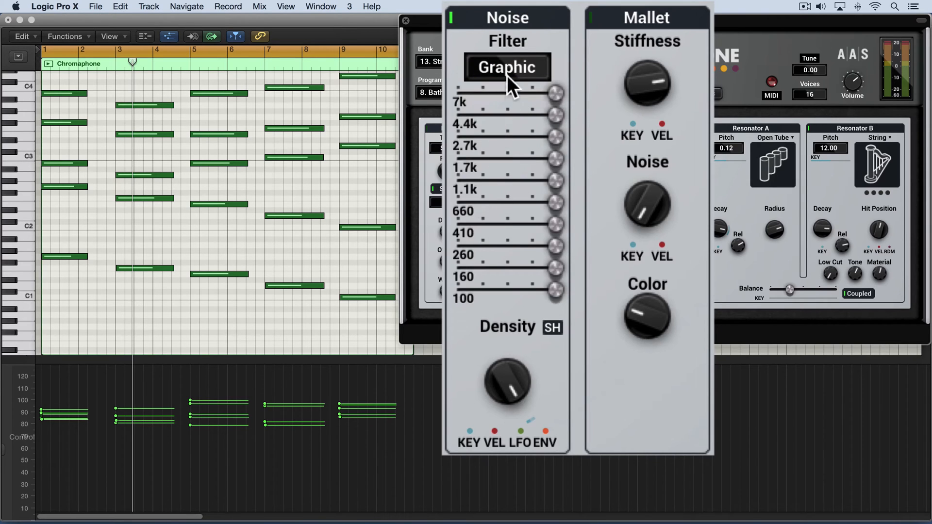
{"action": "left_click", "coordinate": [507, 67]}
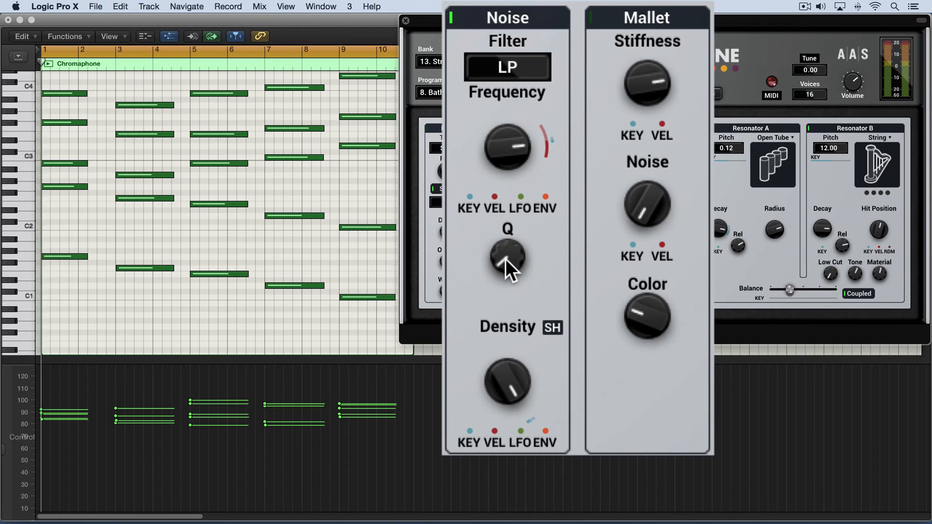
{"action": "left_click_drag", "start_coordinate": [507, 262], "coordinate": [508, 265]}
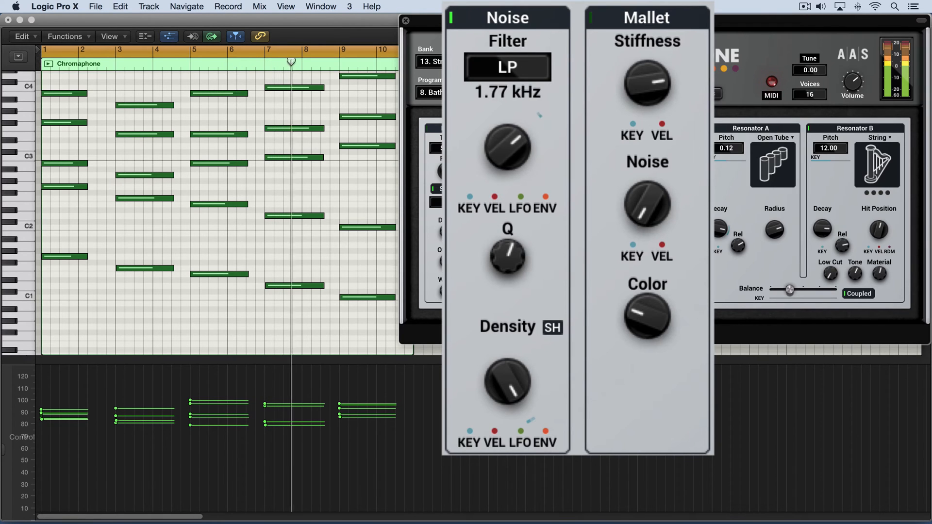
Try the high-pass noise filter with adjusted resonance, then band-pass
{"action": "left_click", "coordinate": [507, 66]}
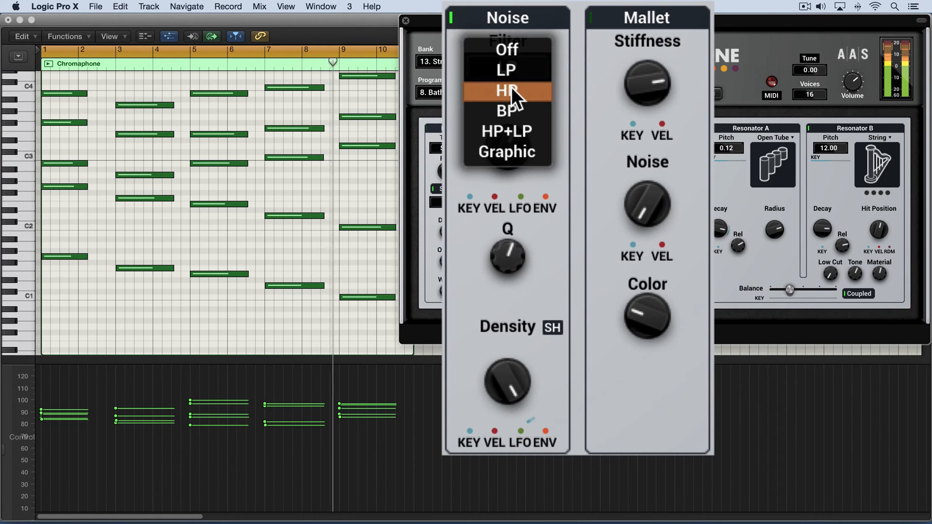
{"action": "left_click", "coordinate": [506, 91]}
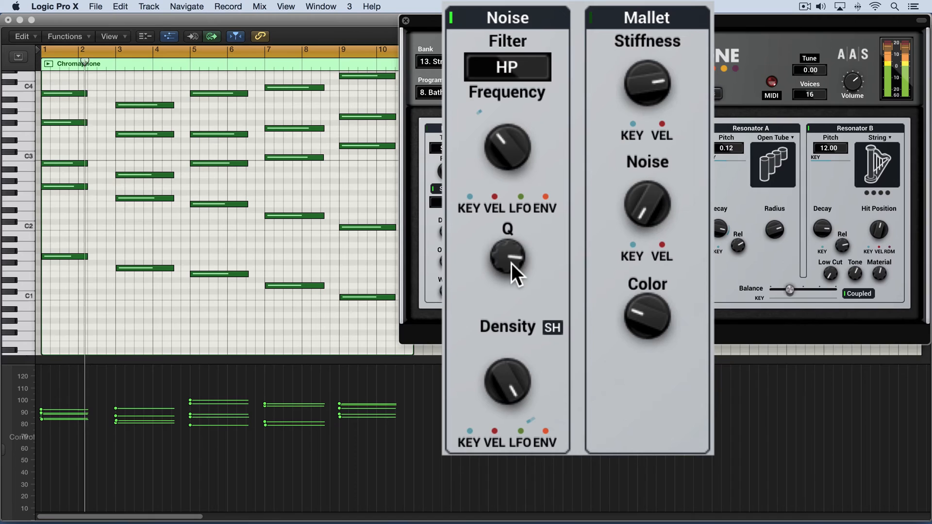
{"action": "left_click_drag", "start_coordinate": [508, 258], "coordinate": [508, 238]}
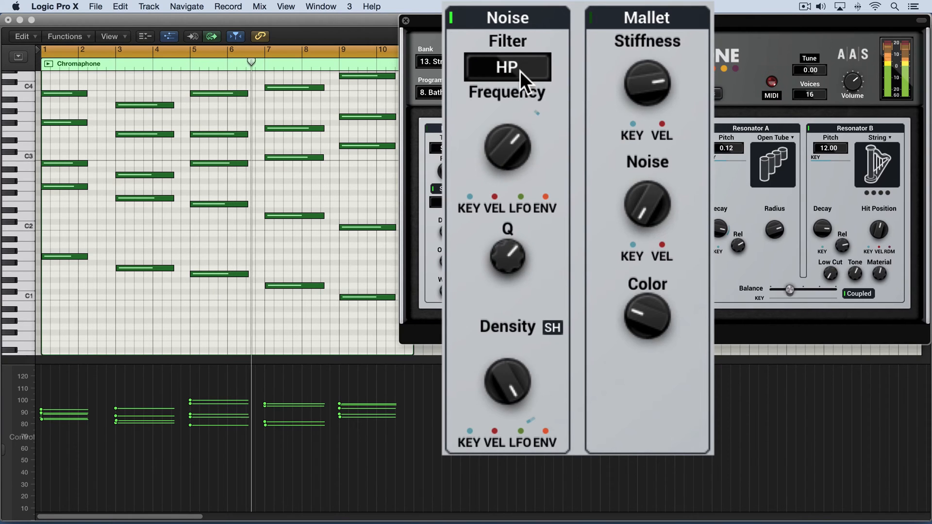
{"action": "left_click", "coordinate": [507, 67]}
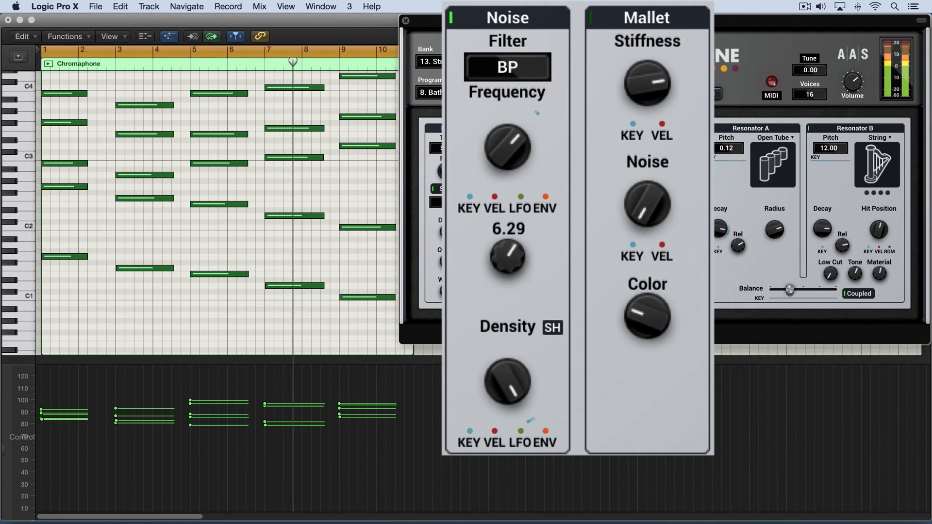
Set the noise filter to HP+LP with 5.0 octave width, then back to LP
{"action": "left_click", "coordinate": [507, 66]}
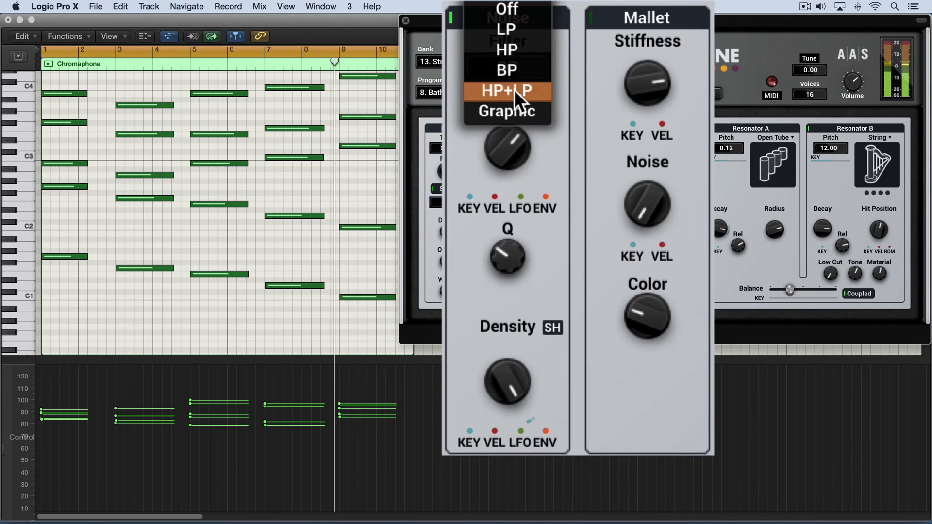
{"action": "left_click", "coordinate": [507, 91]}
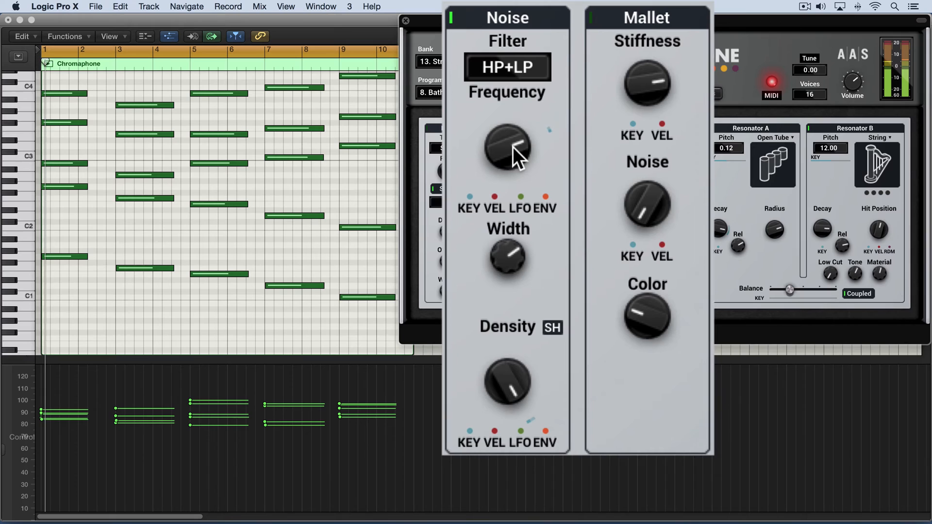
{"action": "left_click_drag", "start_coordinate": [508, 148], "coordinate": [508, 137]}
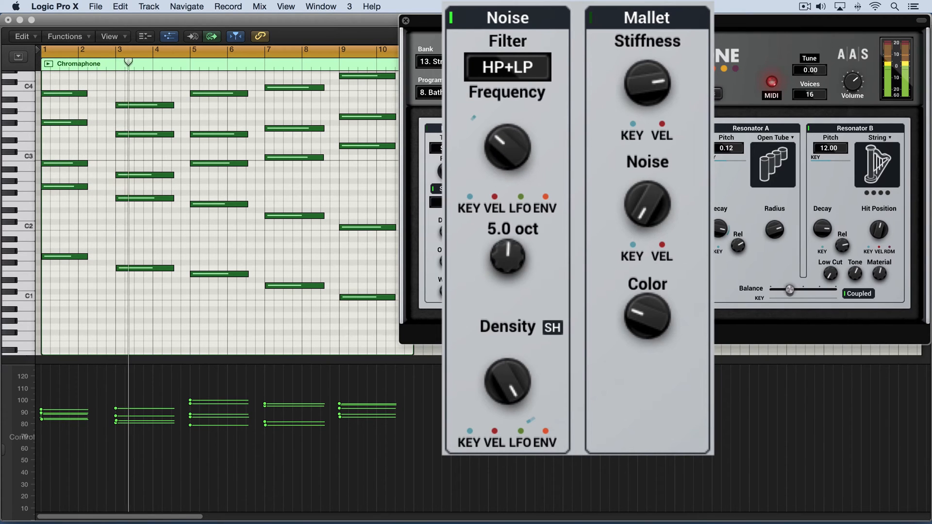
{"action": "left_click", "coordinate": [506, 67]}
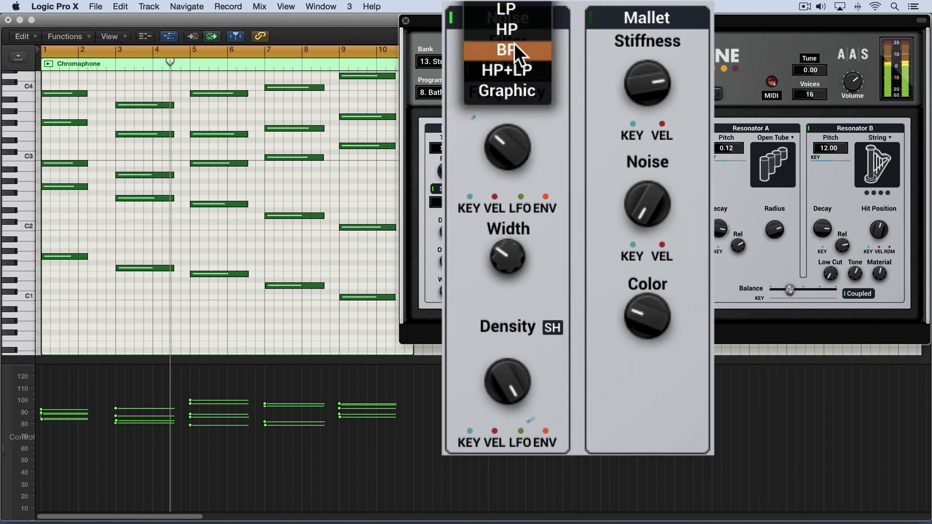
{"action": "left_click", "coordinate": [506, 8]}
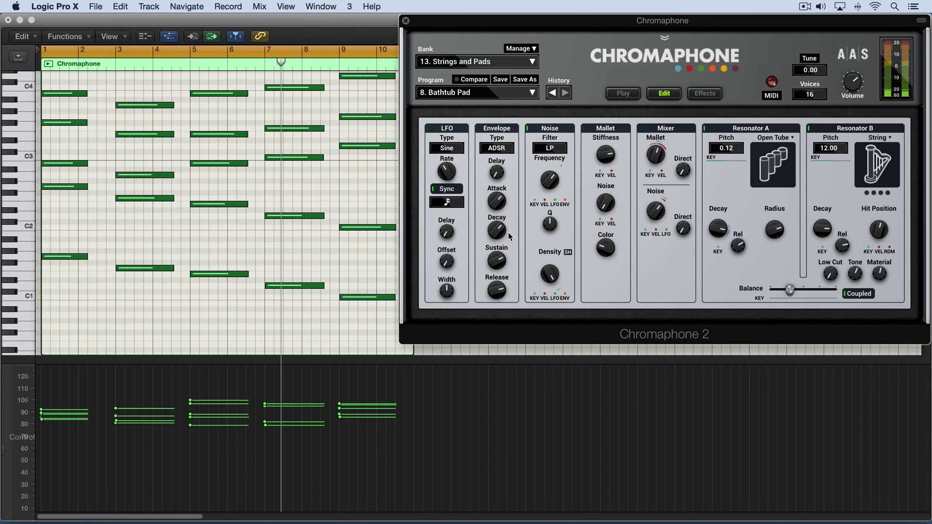
{"action": "mouse_move", "coordinate": [547, 171]}
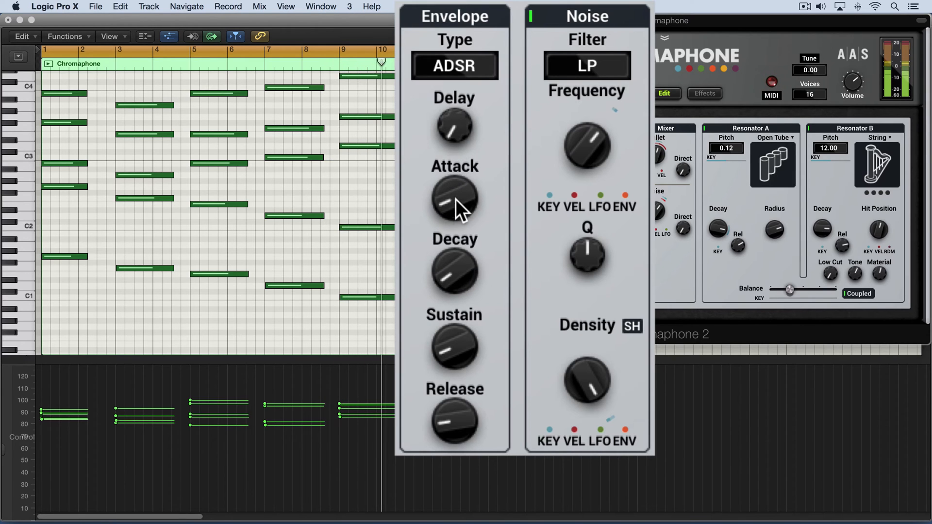
Set the envelope to AHD and retune its attack and delay times
{"action": "left_click", "coordinate": [453, 66]}
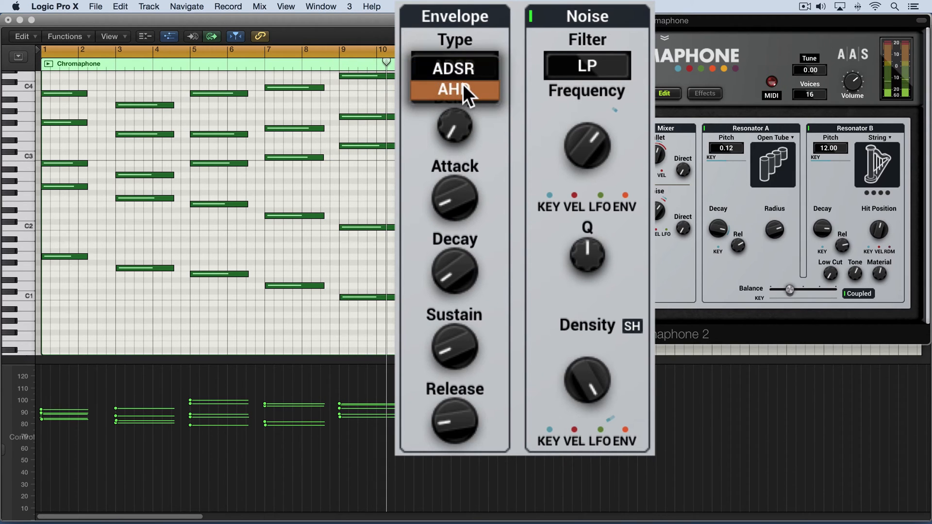
{"action": "left_click", "coordinate": [455, 89]}
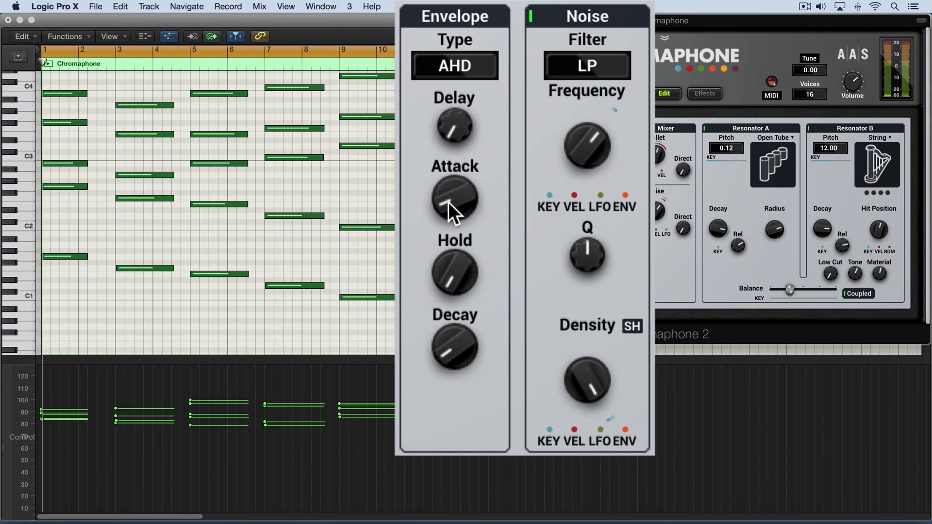
{"action": "left_click_drag", "start_coordinate": [454, 202], "coordinate": [469, 312]}
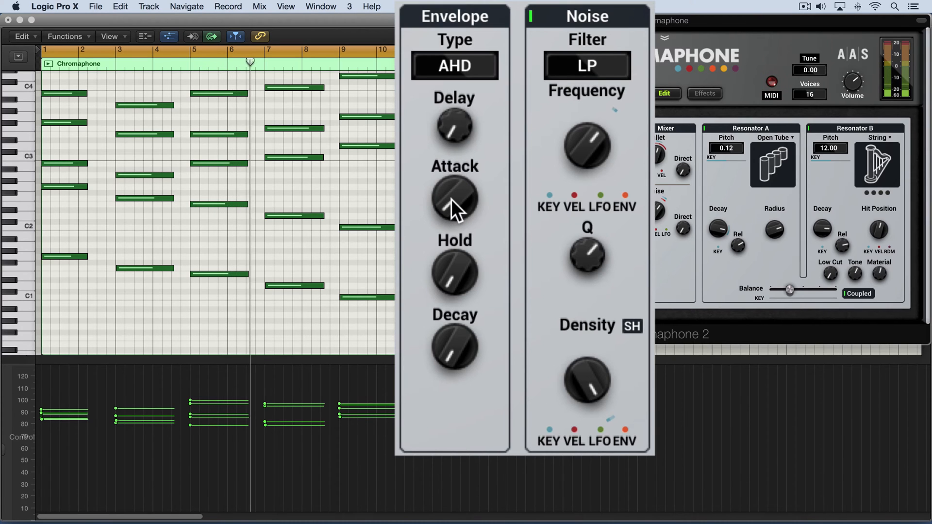
{"action": "left_click_drag", "start_coordinate": [454, 199], "coordinate": [455, 184]}
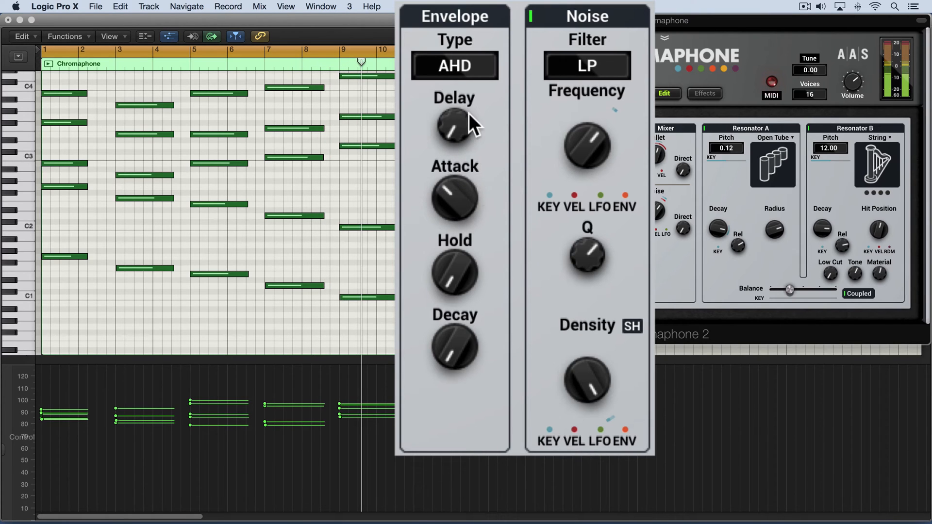
{"action": "mouse_move", "coordinate": [448, 140]}
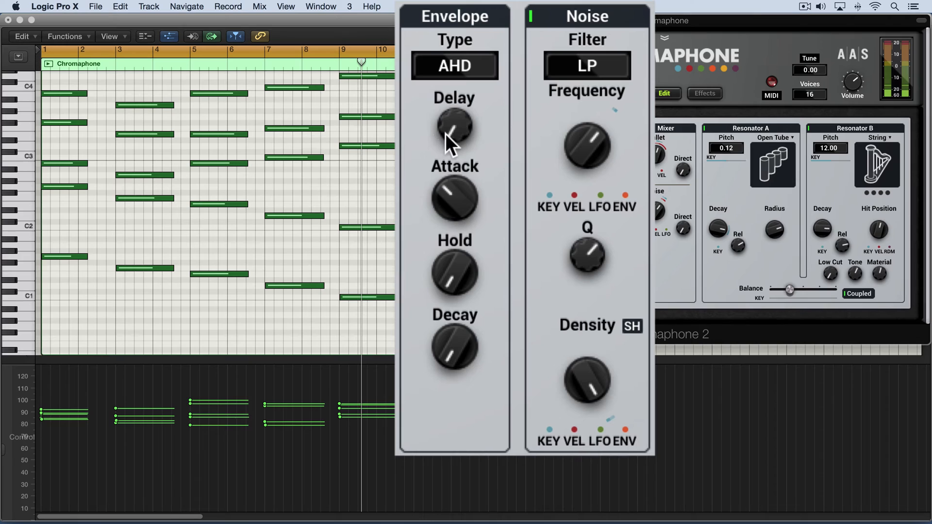
{"action": "mouse_move", "coordinate": [641, 146]}
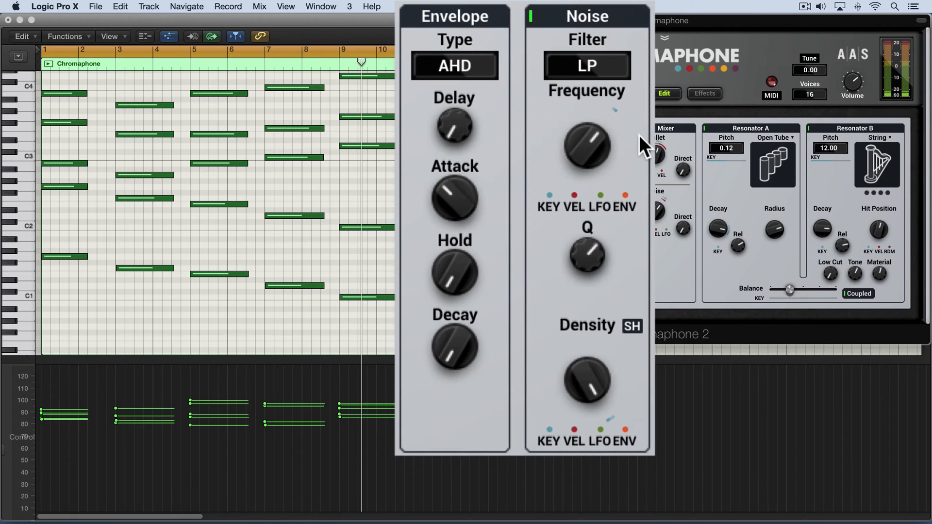
{"action": "mouse_move", "coordinate": [455, 125]}
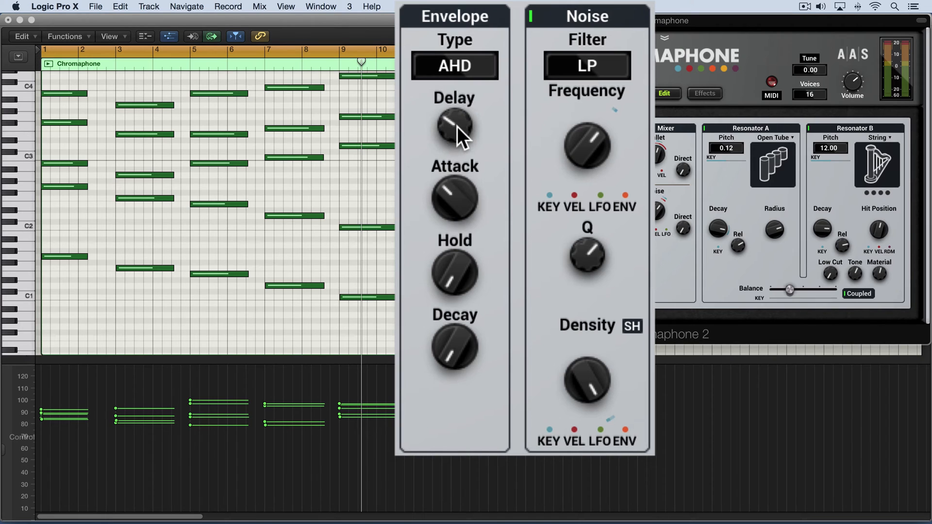
{"action": "left_click_drag", "start_coordinate": [454, 125], "coordinate": [454, 119]}
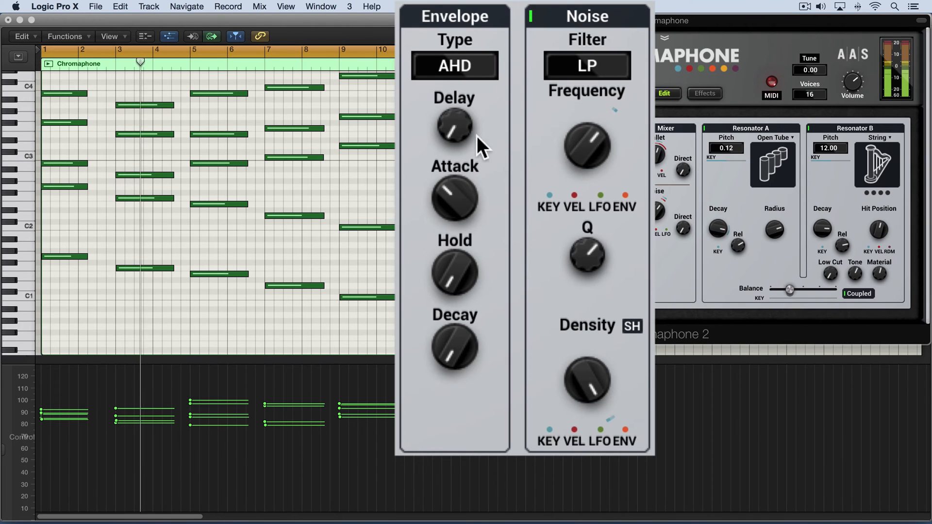
{"action": "left_click_drag", "start_coordinate": [455, 125], "coordinate": [454, 119]}
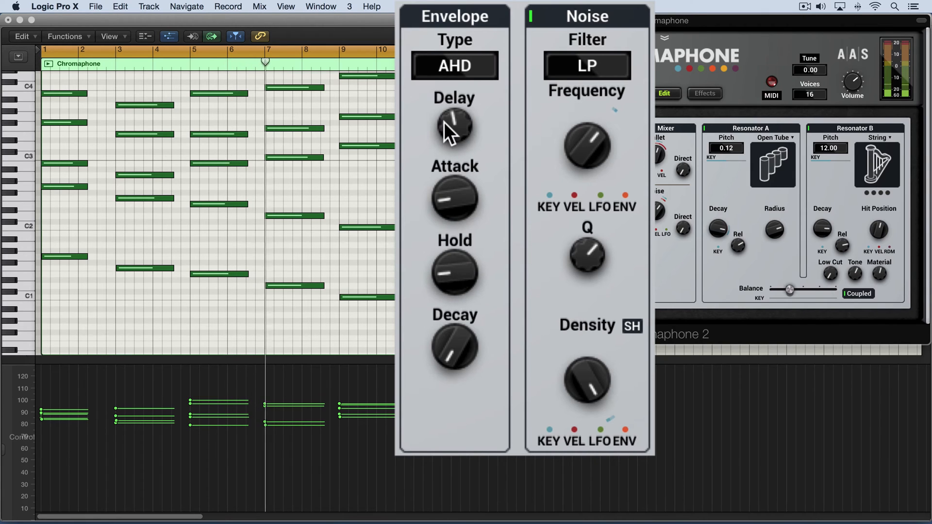
Return the envelope to ADSR and shorten its delay
{"action": "left_click", "coordinate": [454, 65]}
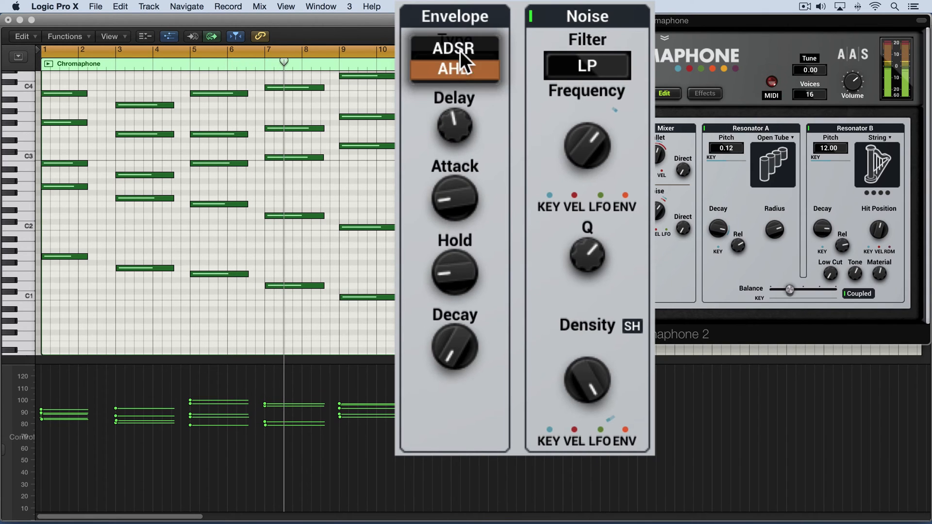
{"action": "left_click", "coordinate": [454, 68]}
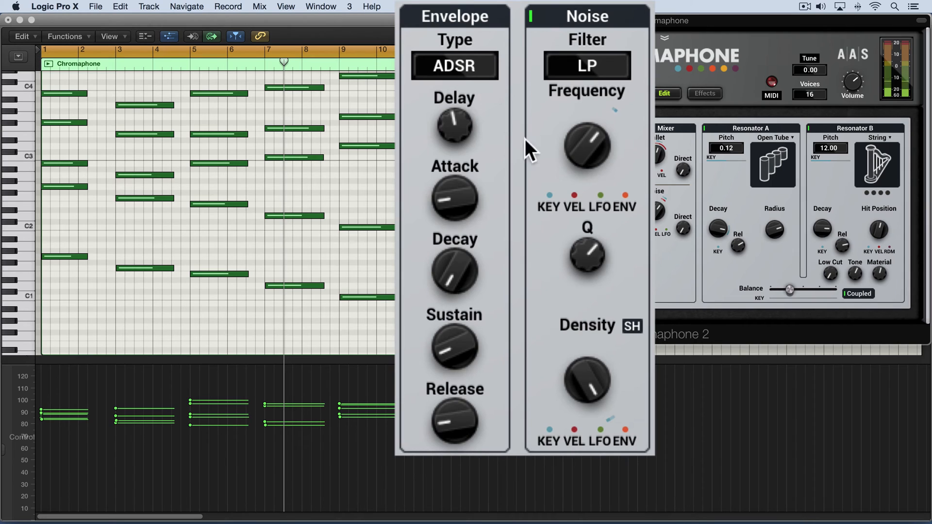
{"action": "mouse_move", "coordinate": [615, 167]}
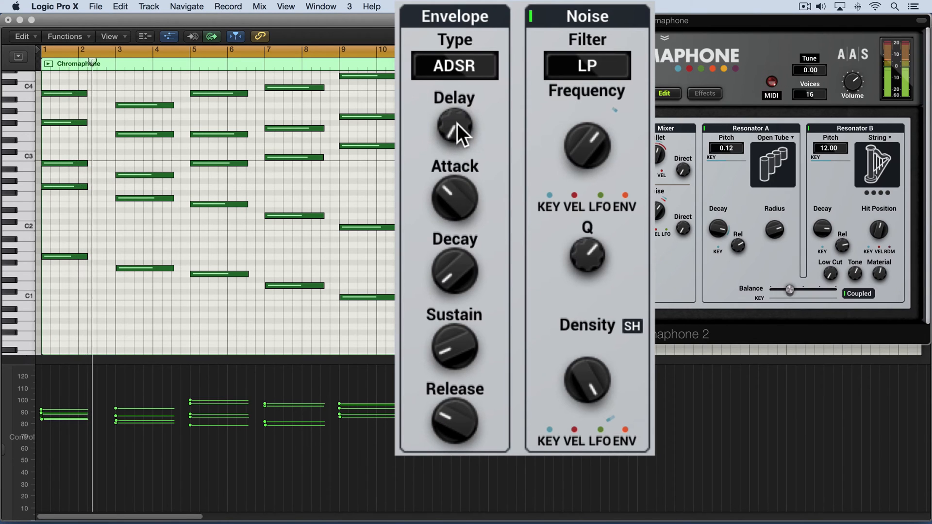
{"action": "left_click_drag", "start_coordinate": [587, 148], "coordinate": [587, 137]}
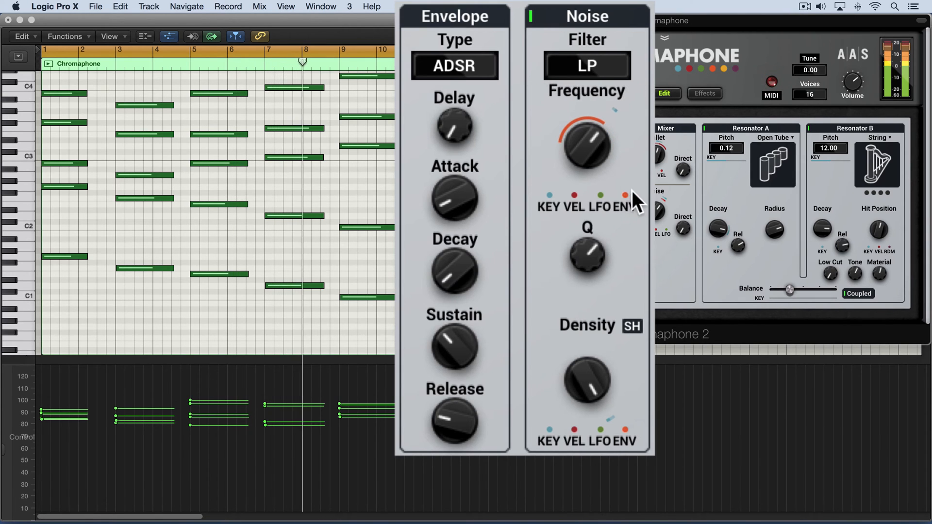
Push envelope modulation of noise frequency upward, then reduce its depth
{"action": "left_click_drag", "start_coordinate": [586, 148], "coordinate": [594, 131]}
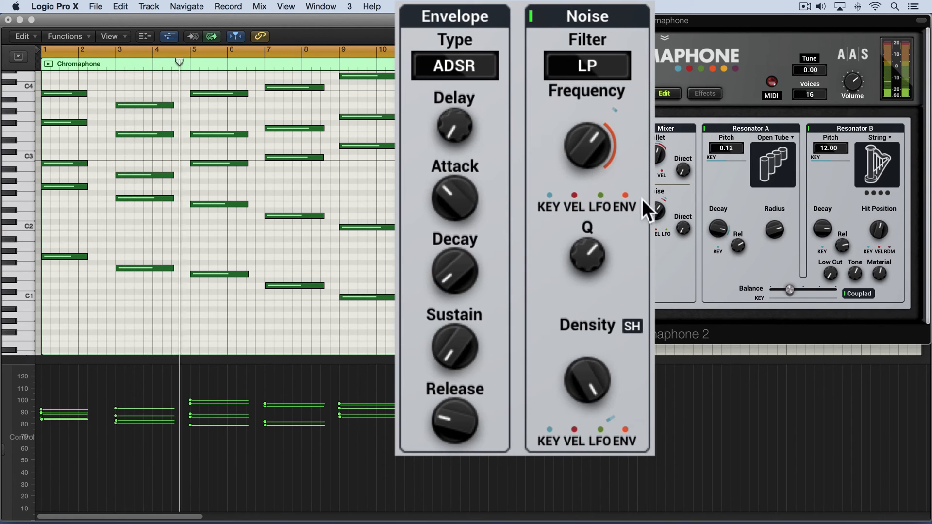
{"action": "left_click_drag", "start_coordinate": [587, 149], "coordinate": [587, 130]}
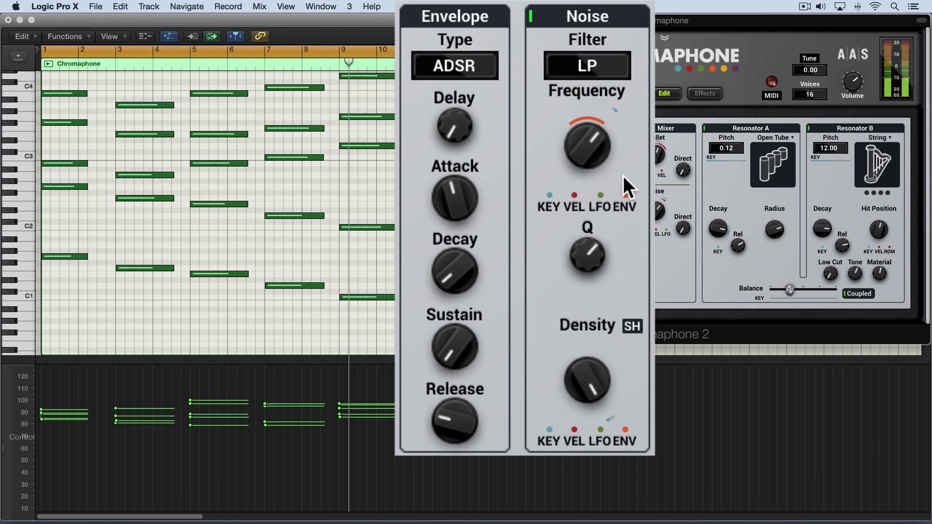
{"action": "mouse_move", "coordinate": [578, 206]}
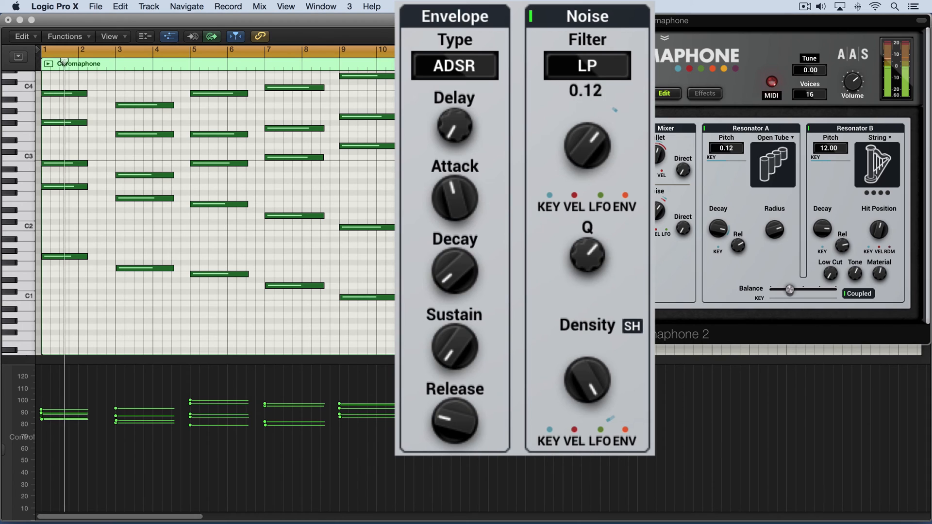
Fine-tune envelope modulation on the noise frequency to about 0.12
{"action": "left_click_drag", "start_coordinate": [586, 148], "coordinate": [586, 107]}
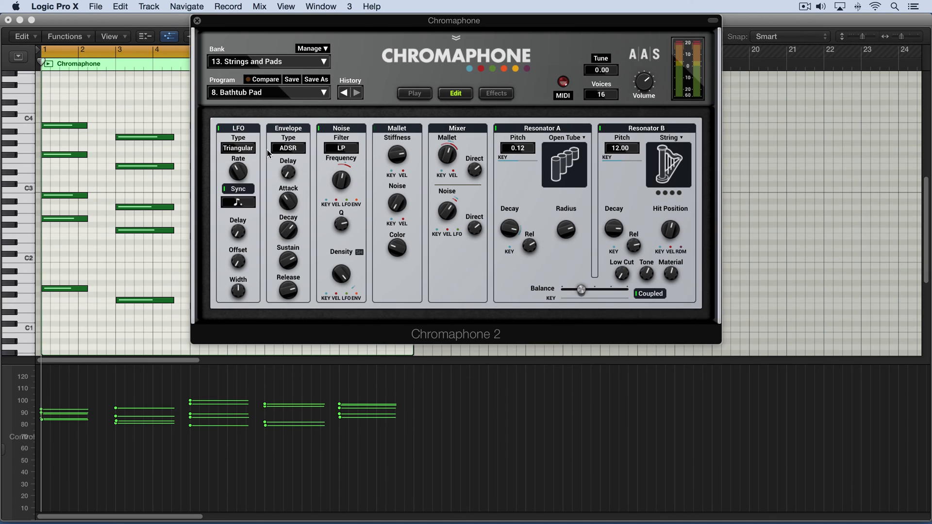
{"action": "mouse_move", "coordinate": [235, 148]}
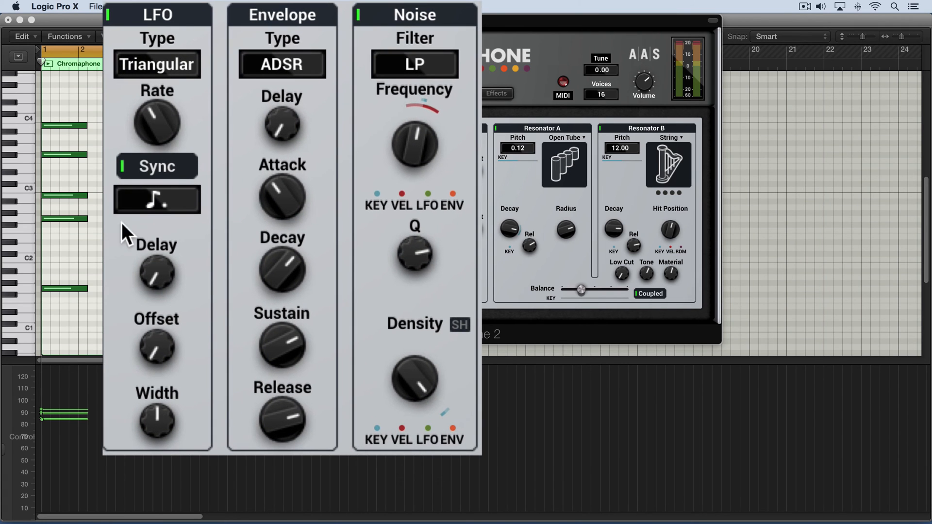
{"action": "mouse_move", "coordinate": [439, 183]}
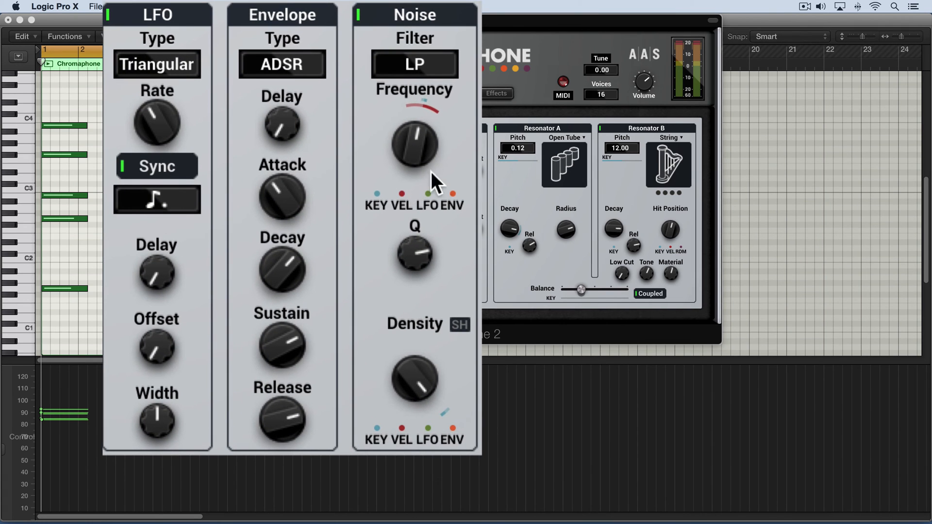
{"action": "mouse_move", "coordinate": [433, 205]}
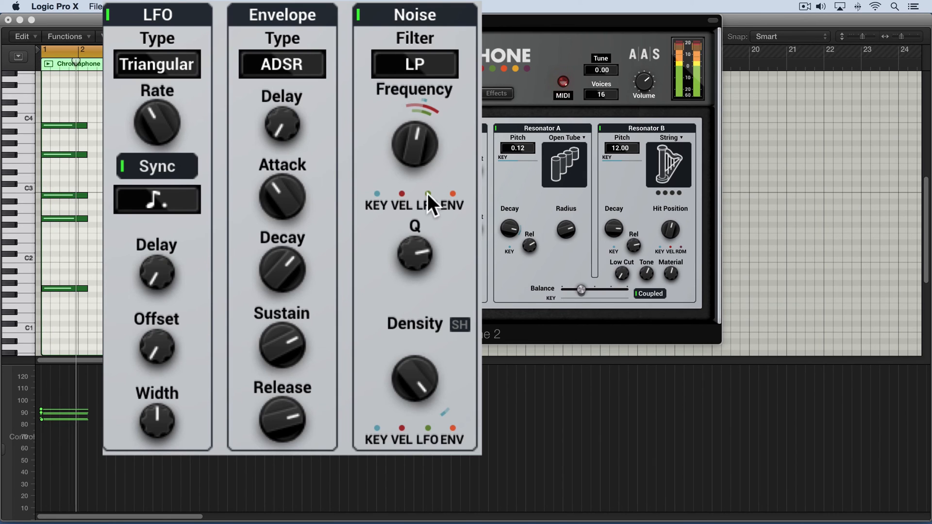
Add a wide LFO modulation amount to the low-pass noise frequency
{"action": "left_click_drag", "start_coordinate": [414, 143], "coordinate": [414, 137]}
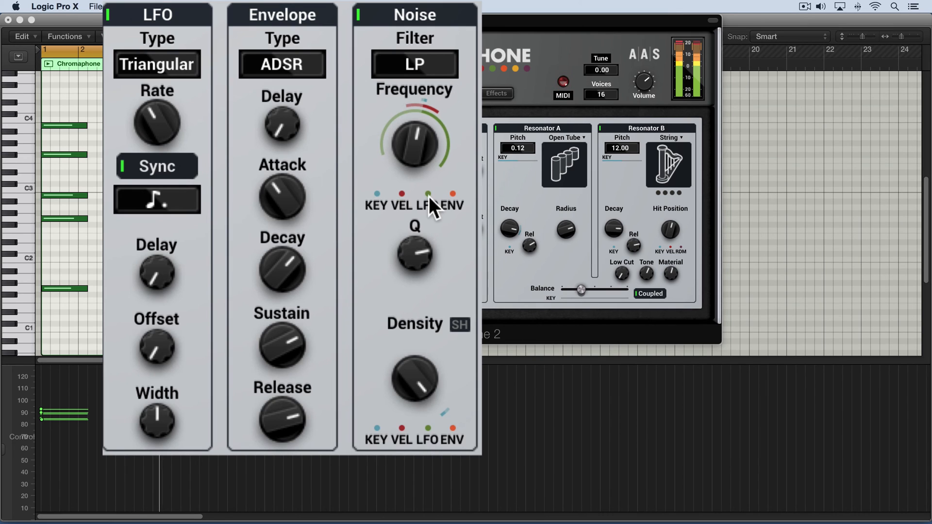
{"action": "left_click_drag", "start_coordinate": [414, 143], "coordinate": [414, 148]}
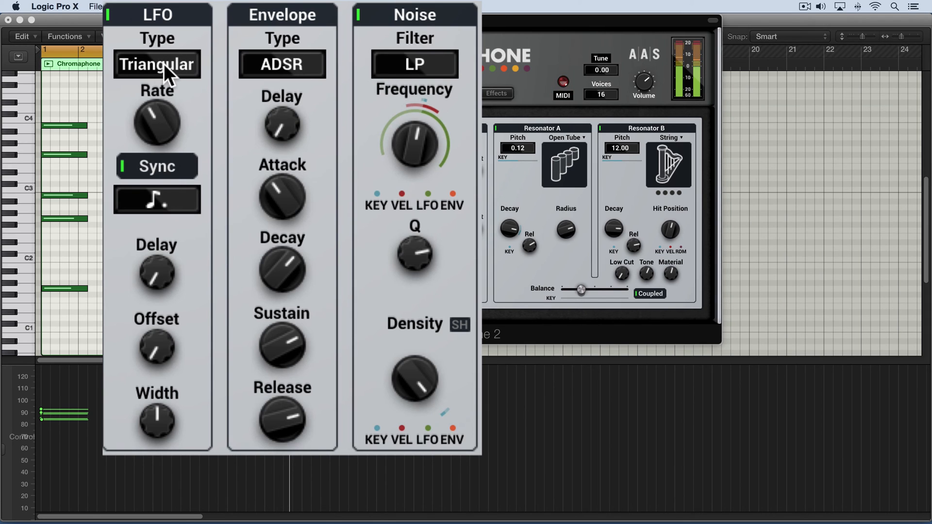
Cycle the LFO shape through Square, Random and Random Ramp
{"action": "left_click", "coordinate": [156, 64]}
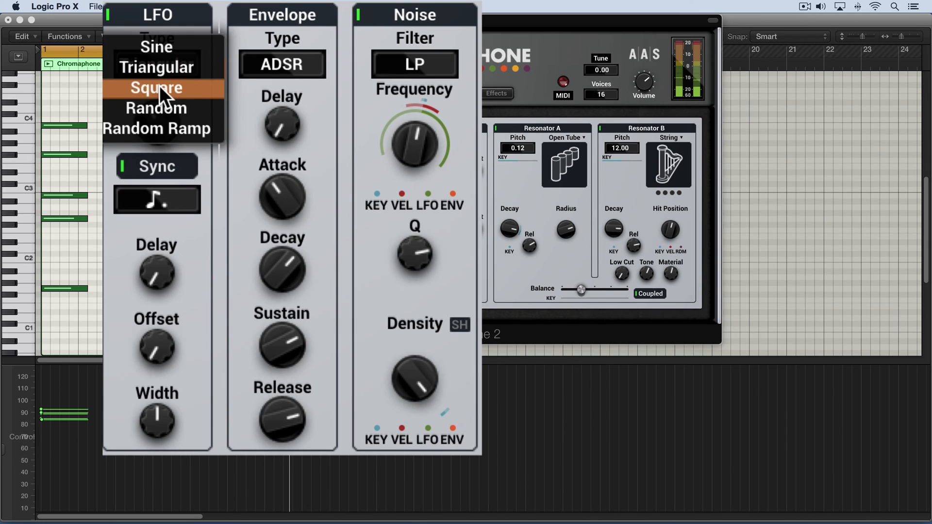
{"action": "left_click", "coordinate": [157, 87]}
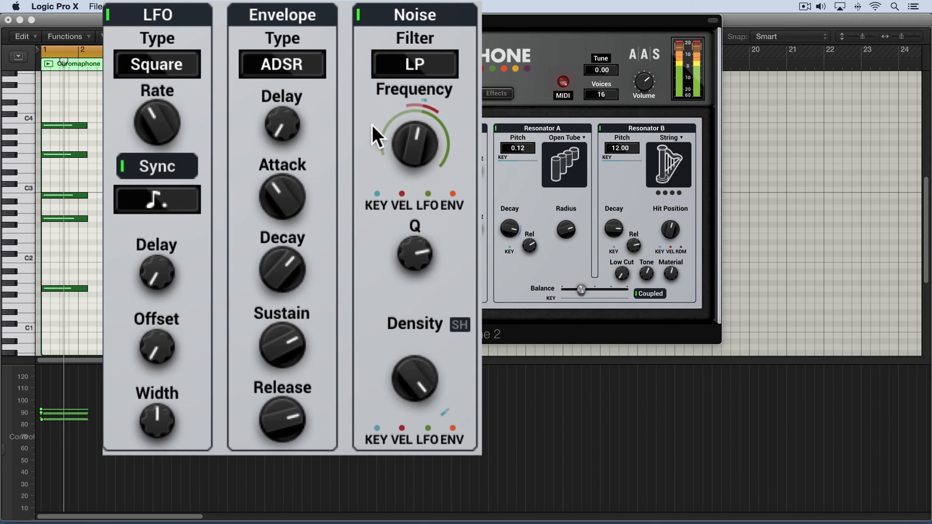
{"action": "left_click", "coordinate": [157, 64]}
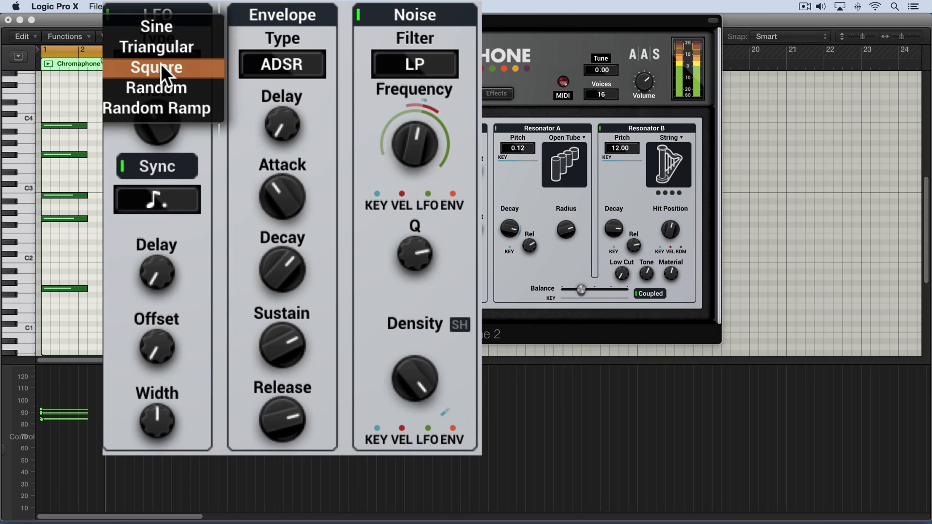
{"action": "left_click", "coordinate": [156, 88]}
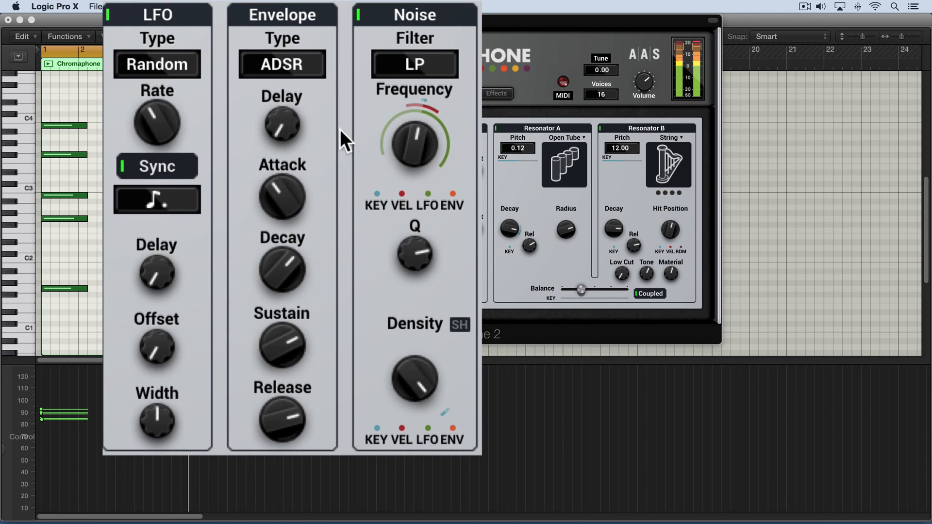
{"action": "mouse_move", "coordinate": [432, 199]}
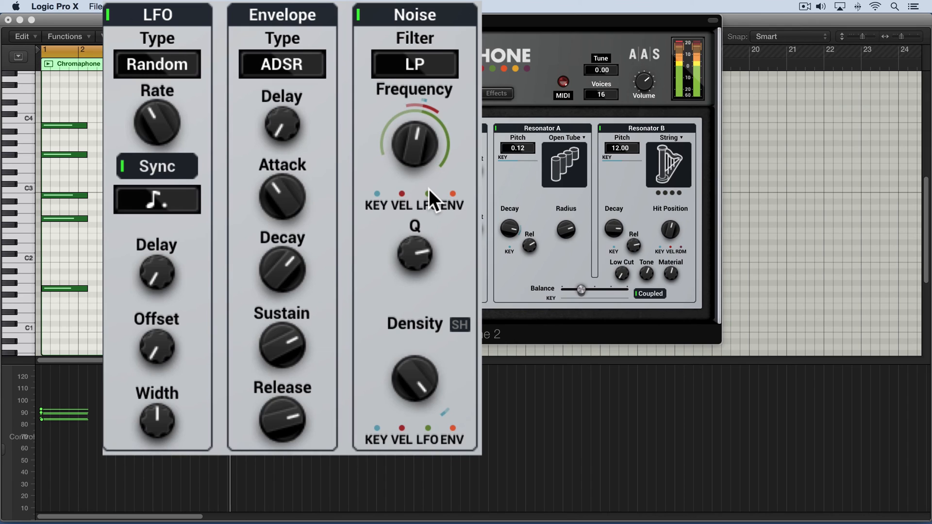
{"action": "left_click", "coordinate": [157, 64]}
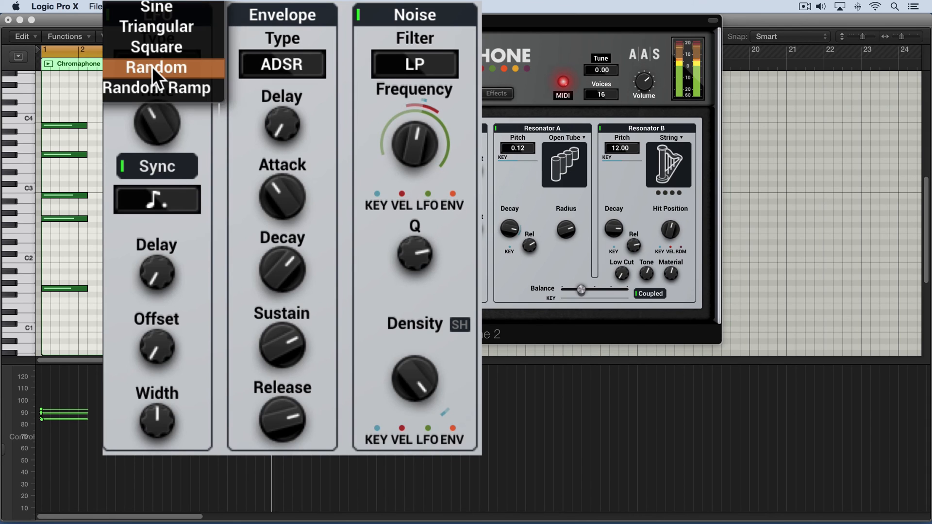
{"action": "left_click", "coordinate": [155, 66]}
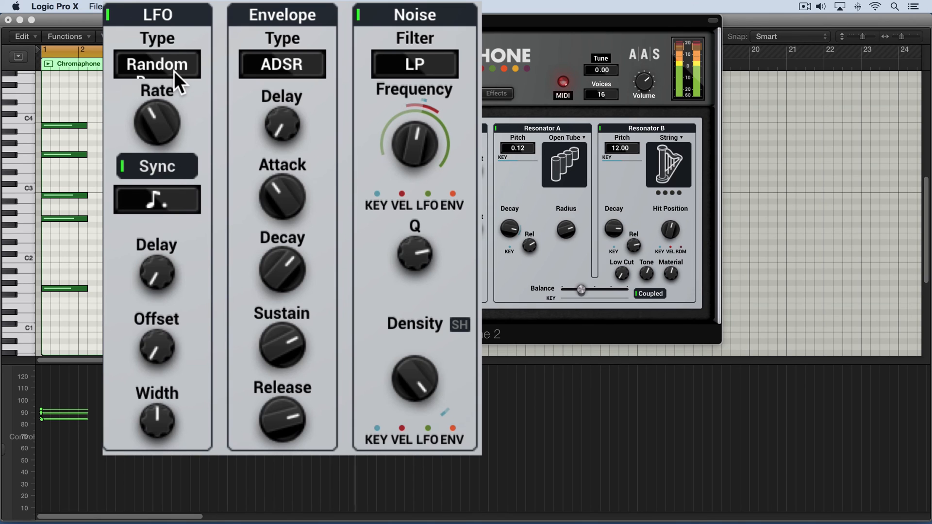
{"action": "left_click", "coordinate": [157, 64]}
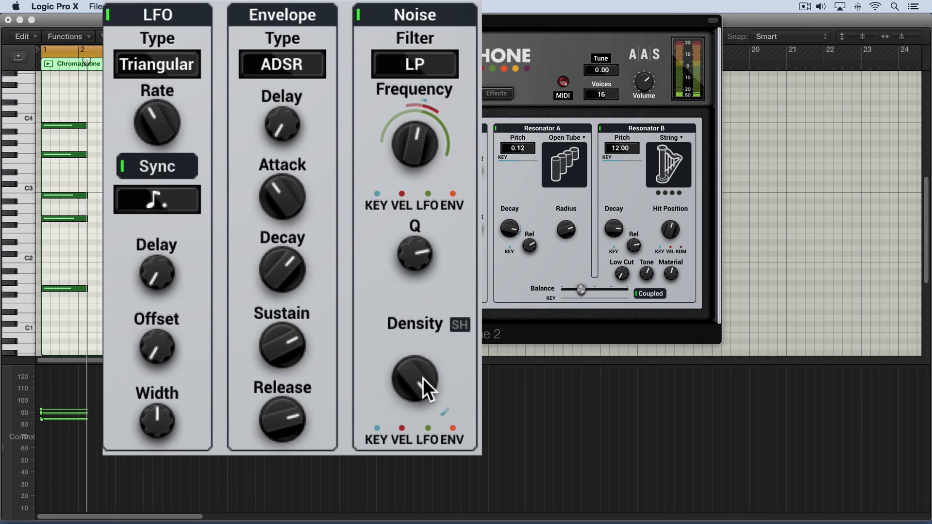
Sweep noise Density from about 12.7 up to 531.4 and narrow the LFO sweep
{"action": "left_click_drag", "start_coordinate": [415, 381], "coordinate": [415, 357]}
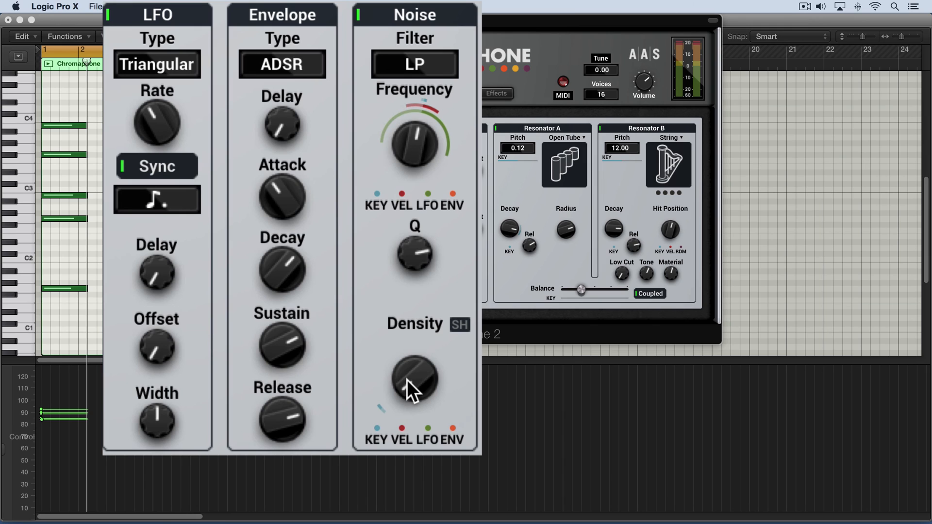
{"action": "left_click_drag", "start_coordinate": [415, 380], "coordinate": [415, 357]}
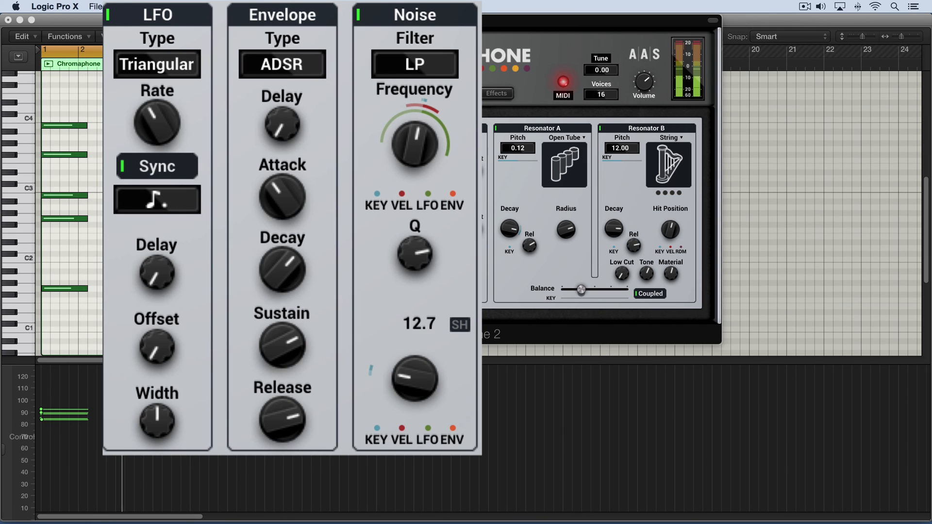
{"action": "left_click_drag", "start_coordinate": [414, 380], "coordinate": [414, 363]}
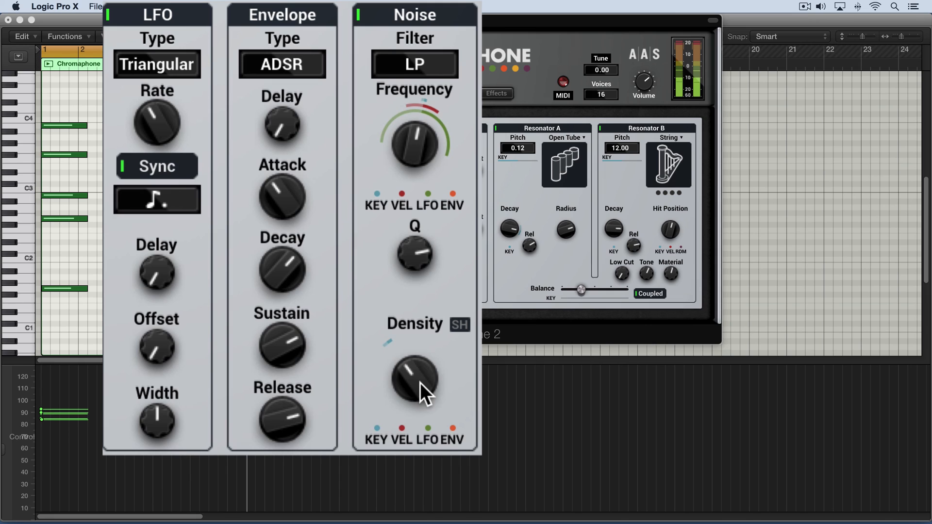
{"action": "left_click_drag", "start_coordinate": [415, 384], "coordinate": [419, 371]}
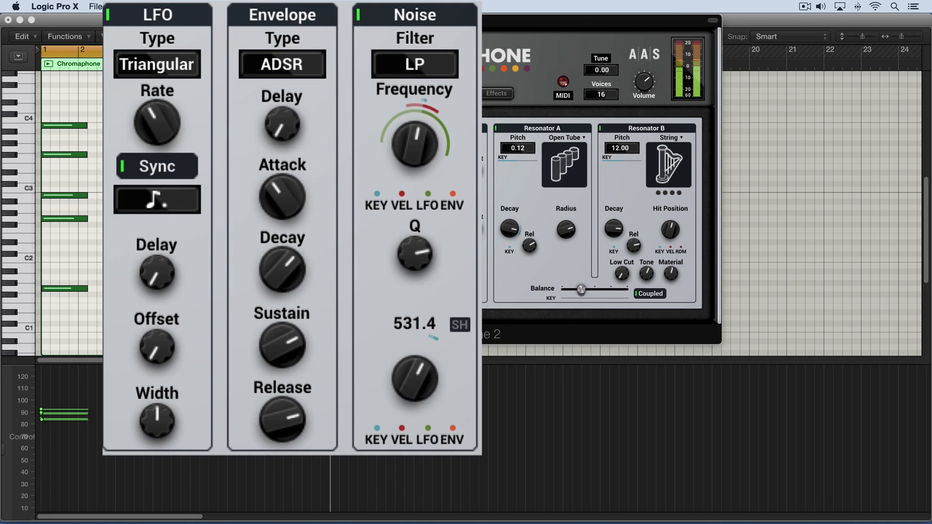
{"action": "left_click_drag", "start_coordinate": [414, 380], "coordinate": [422, 362]}
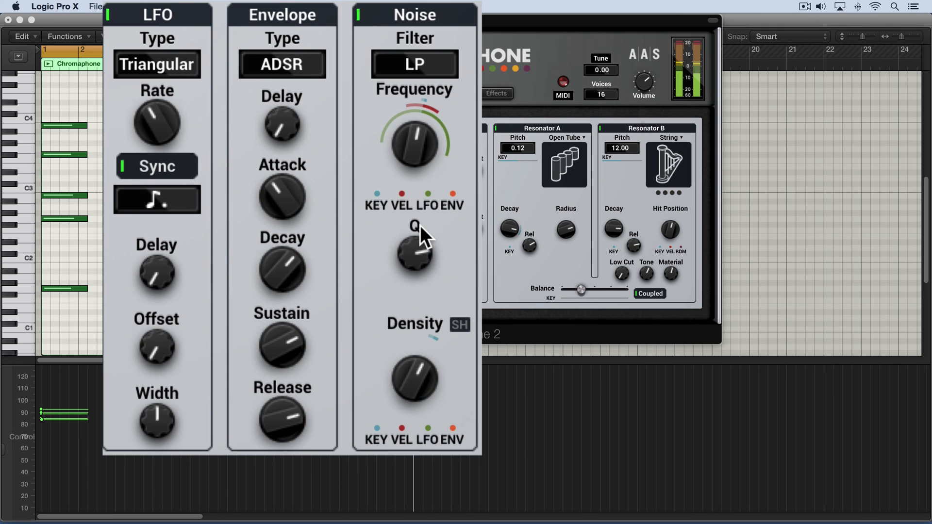
{"action": "left_click_drag", "start_coordinate": [414, 146], "coordinate": [414, 118]}
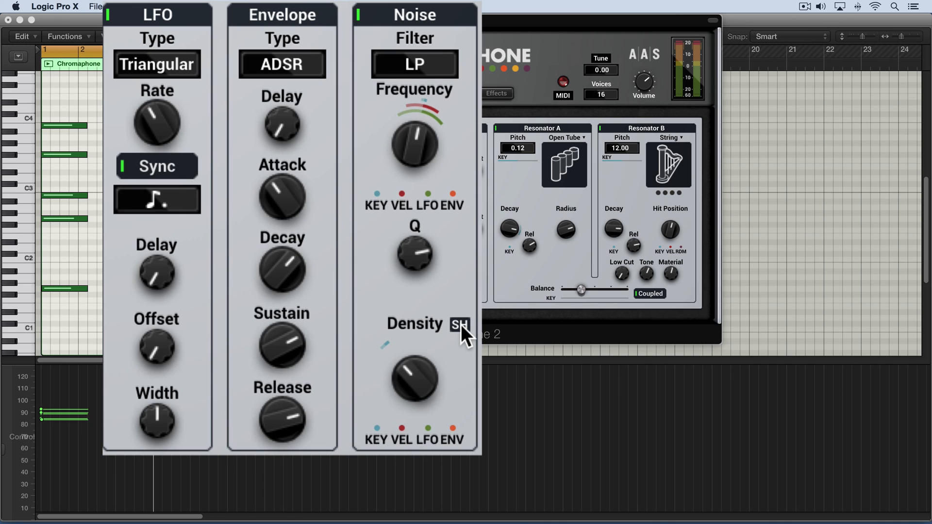
{"action": "mouse_move", "coordinate": [453, 347]}
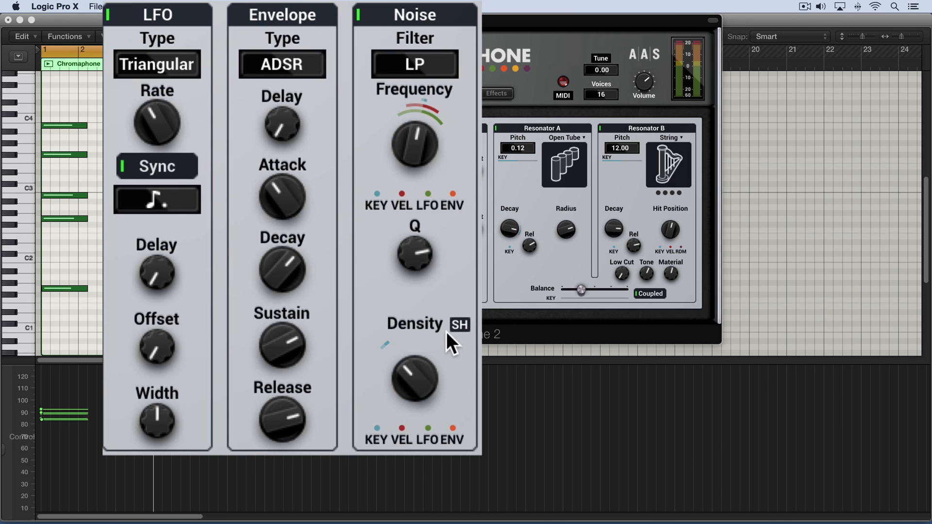
Lower the noise Density slightly
{"action": "left_click_drag", "start_coordinate": [416, 381], "coordinate": [415, 357]}
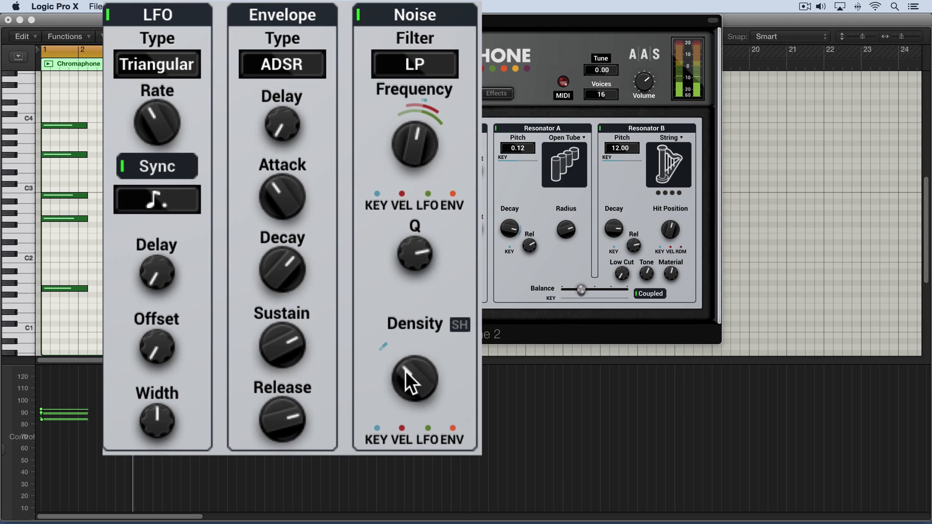
{"action": "left_click_drag", "start_coordinate": [415, 383], "coordinate": [415, 368]}
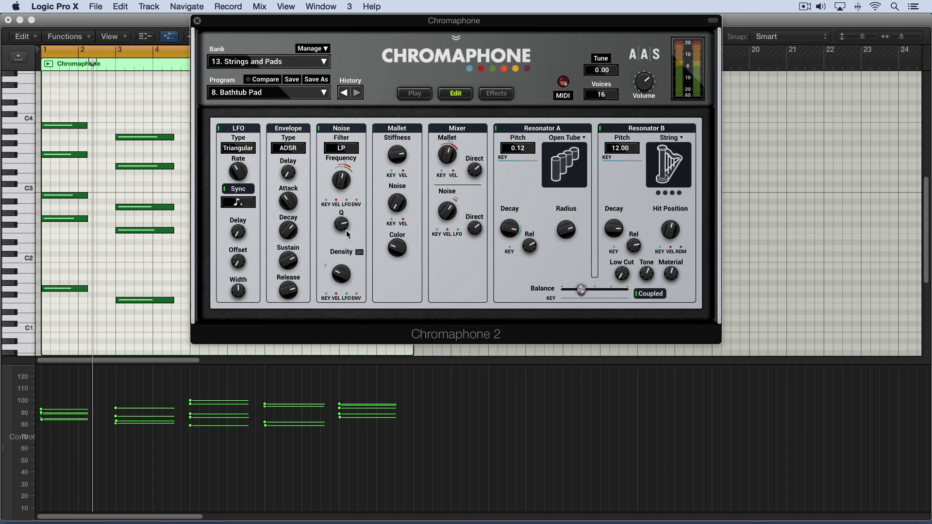
{"action": "mouse_move", "coordinate": [657, 133]}
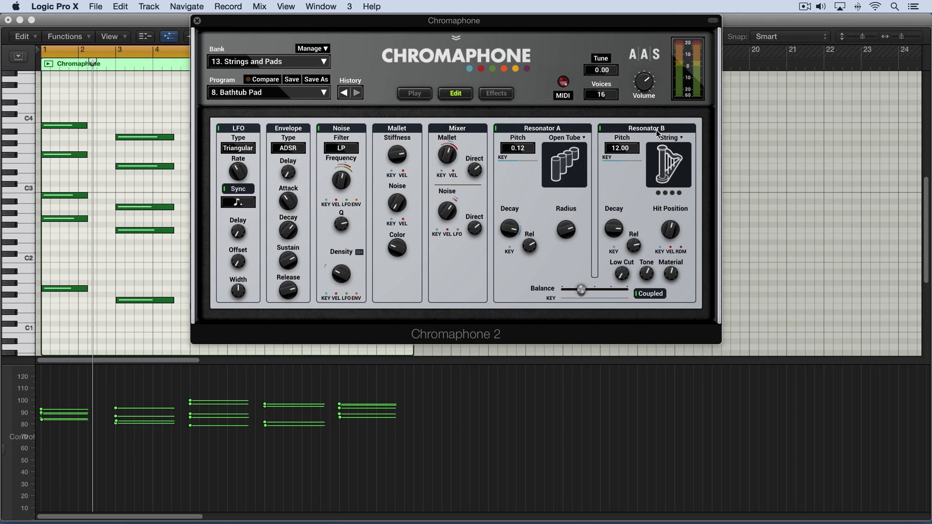